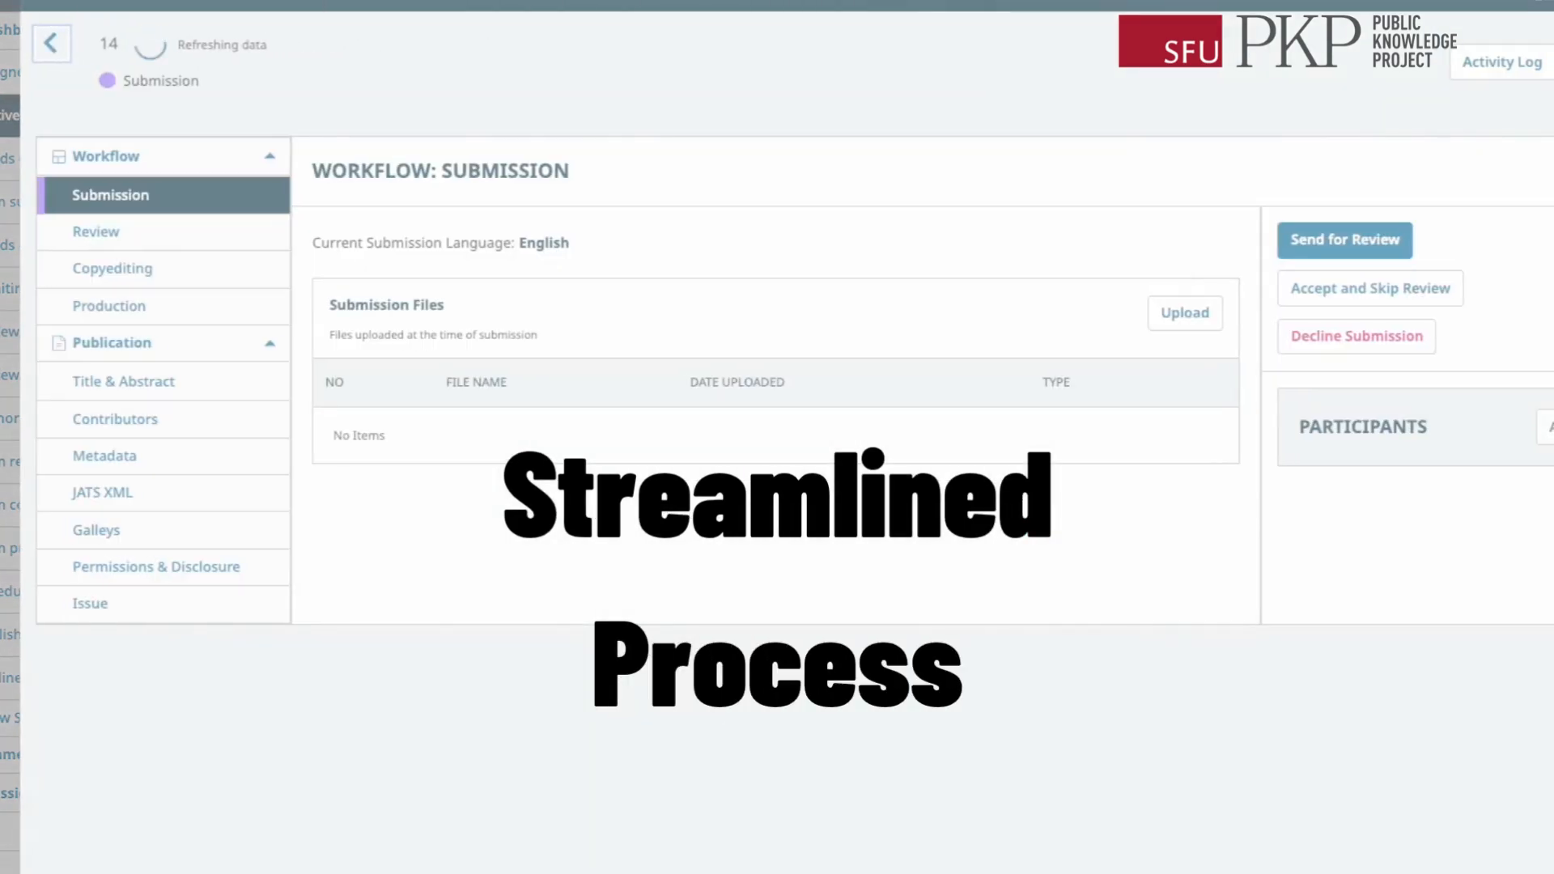
Step: Return from the workflow page to the Active submissions dashboard listing 16 submissions
{"action": "left_click", "coordinate": [52, 44]}
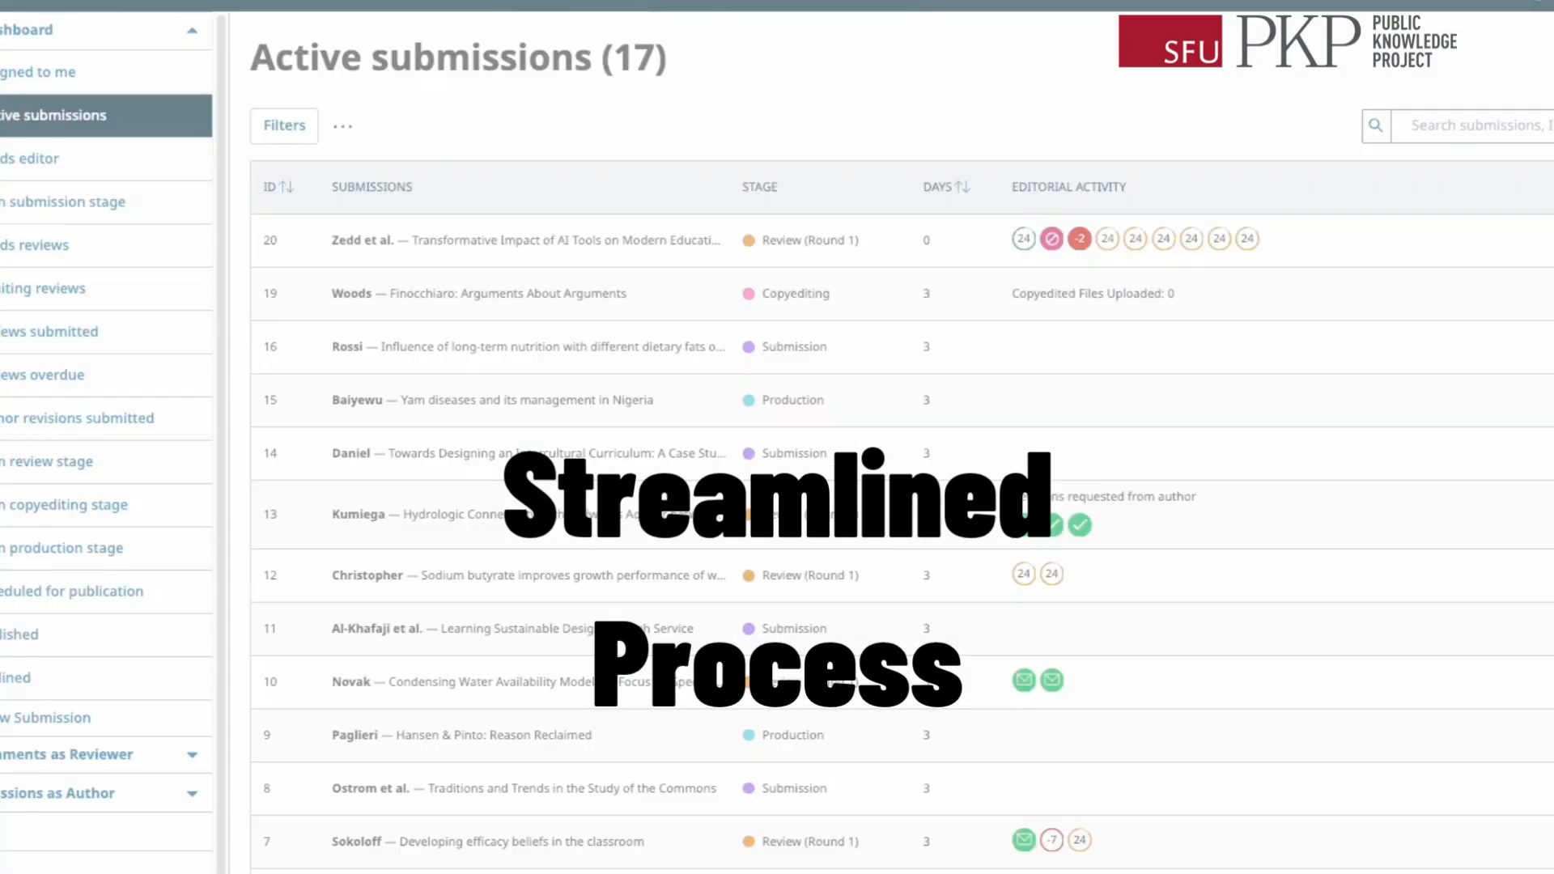
{"action": "left_click", "coordinate": [1079, 239]}
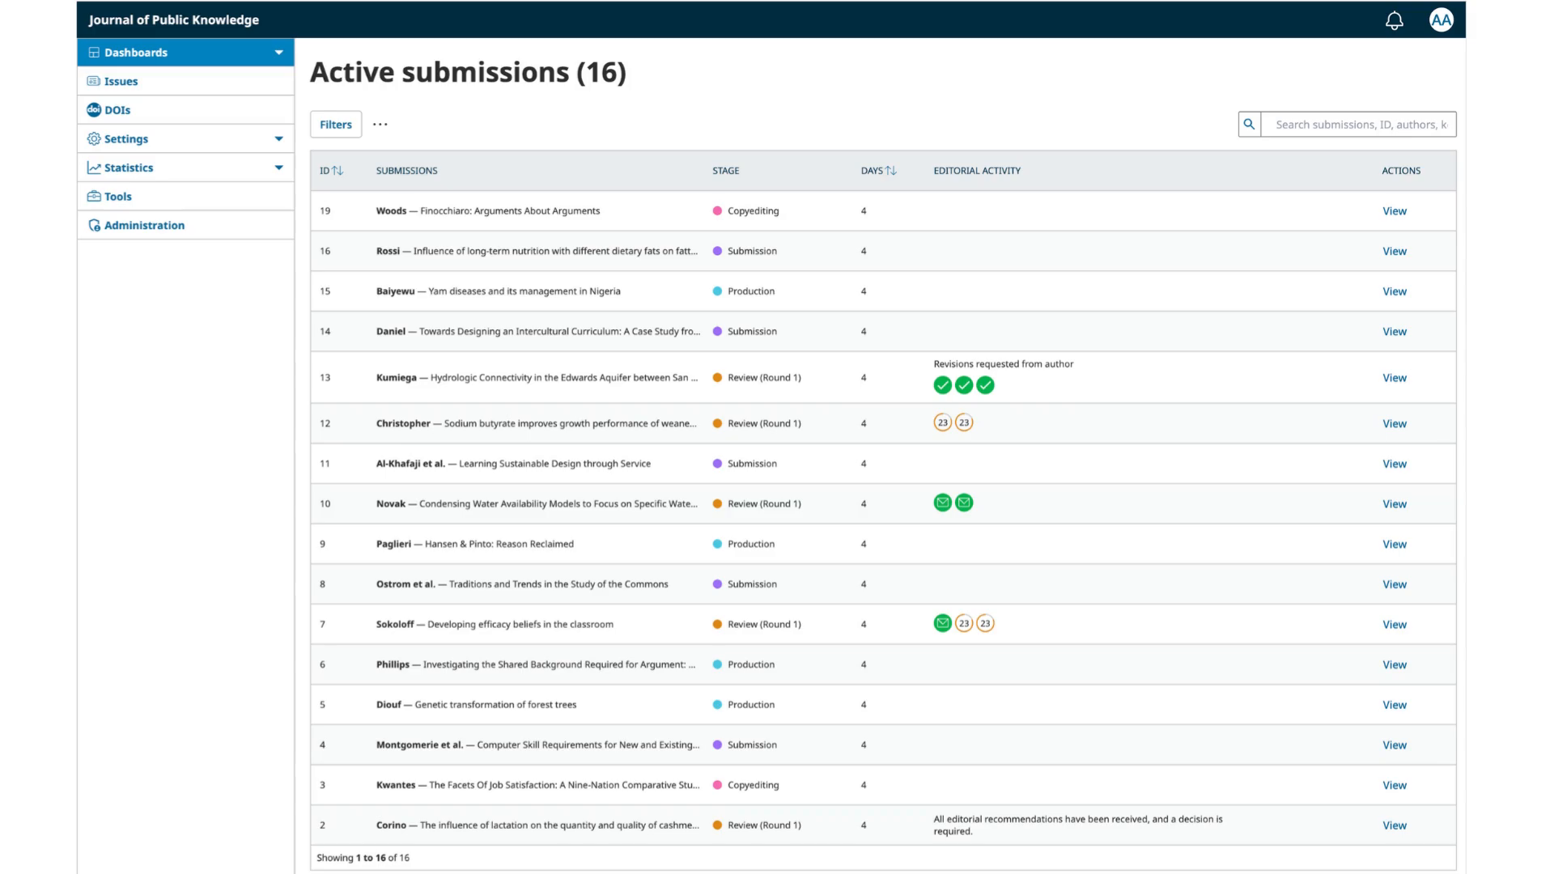
{"action": "mouse_move", "coordinate": [226, 80]}
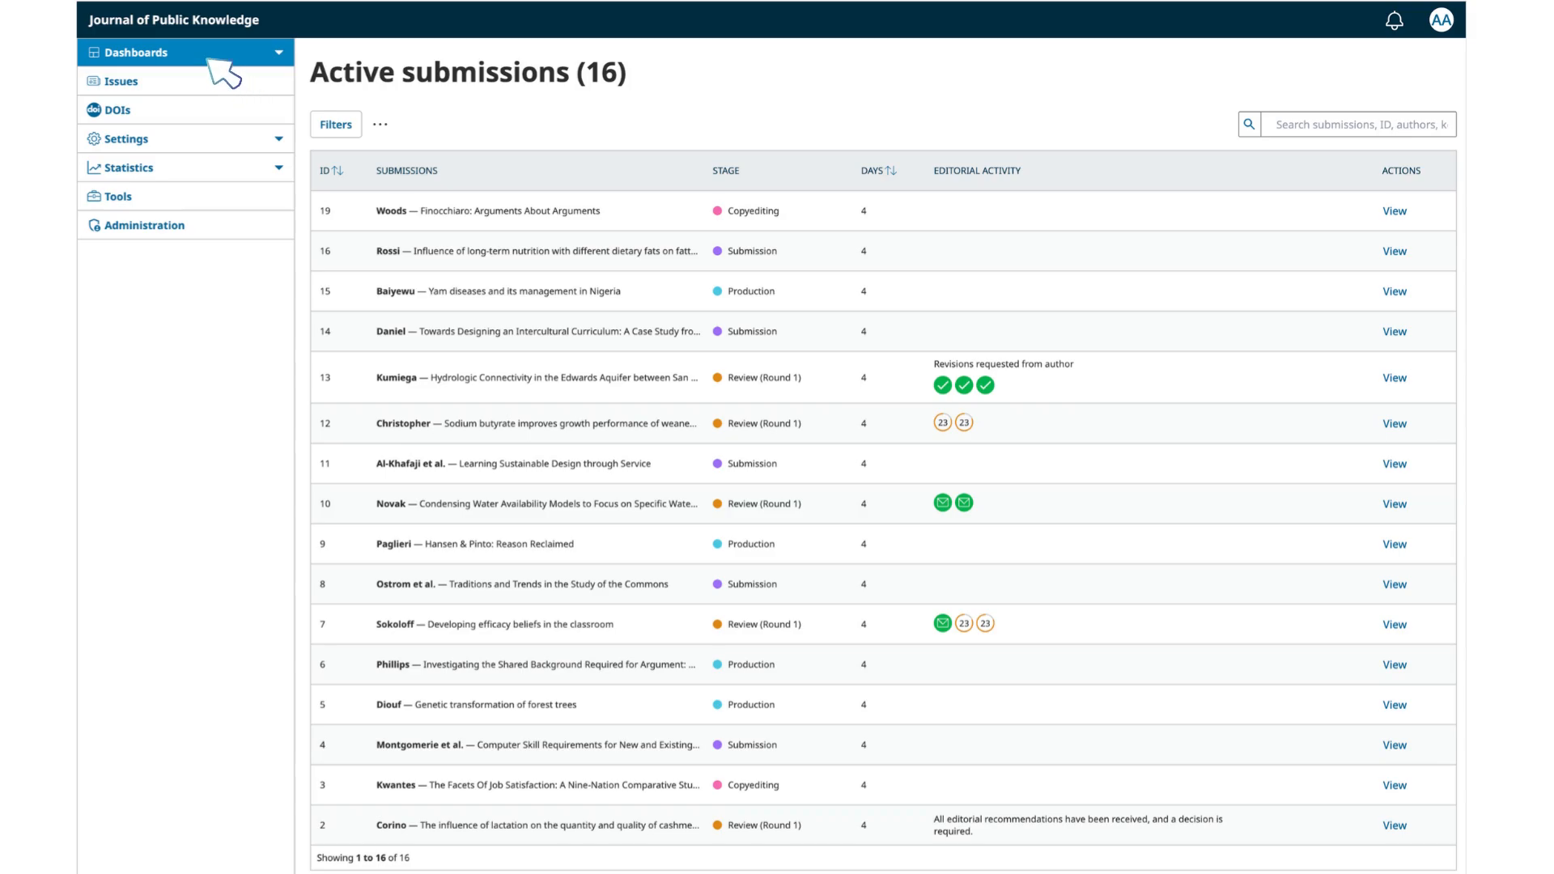
{"action": "mouse_move", "coordinate": [243, 89]}
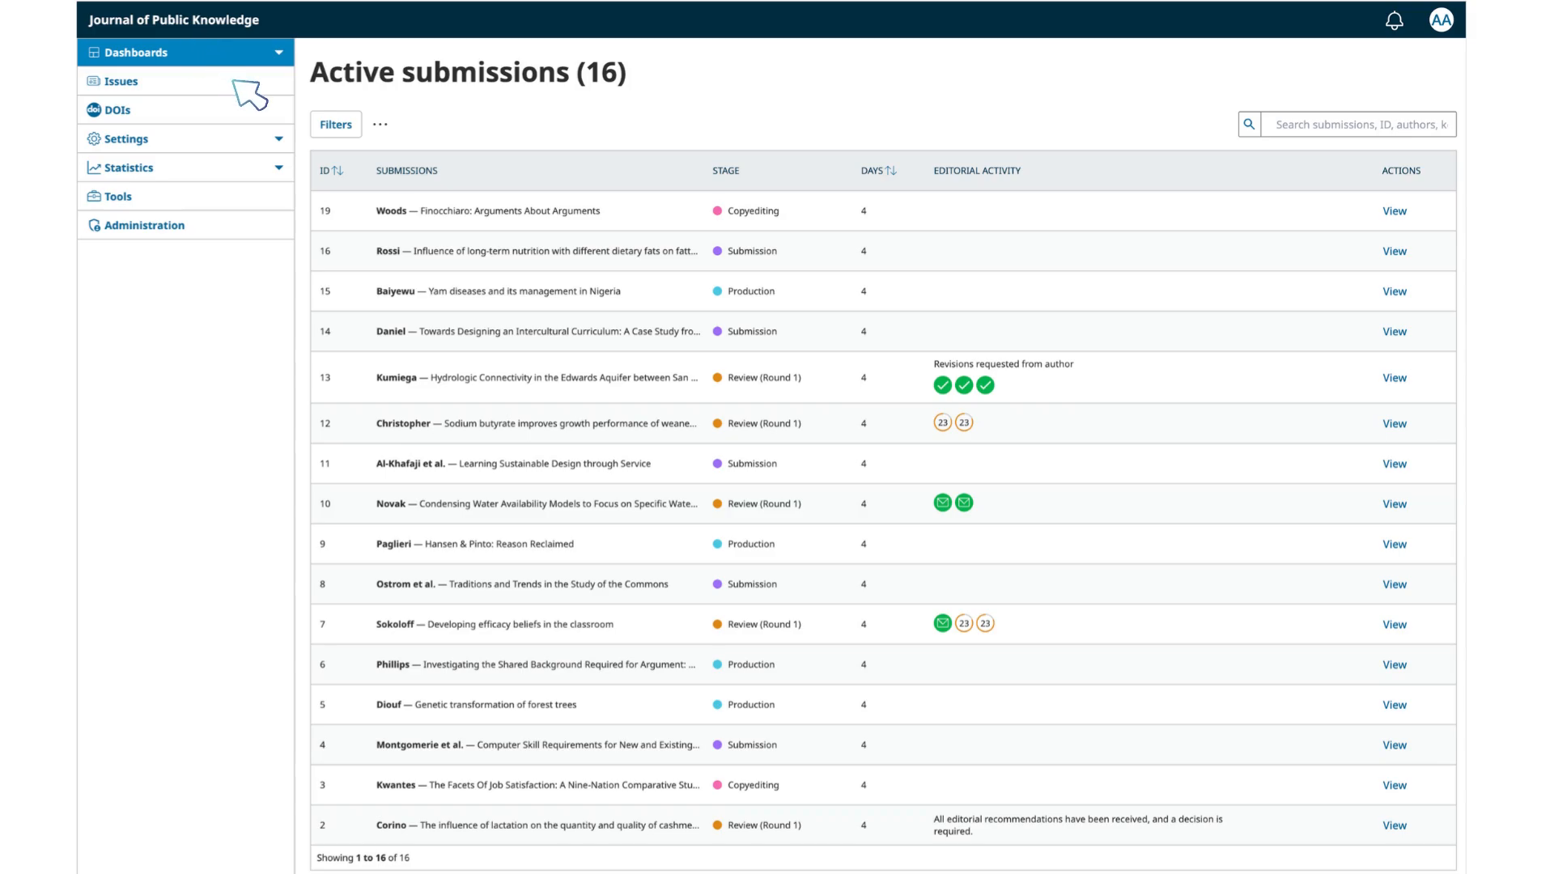
Step: Expand the Dashboards menu to reveal the submission and reviewer-assignment queues with counts
{"action": "left_click", "coordinate": [137, 52]}
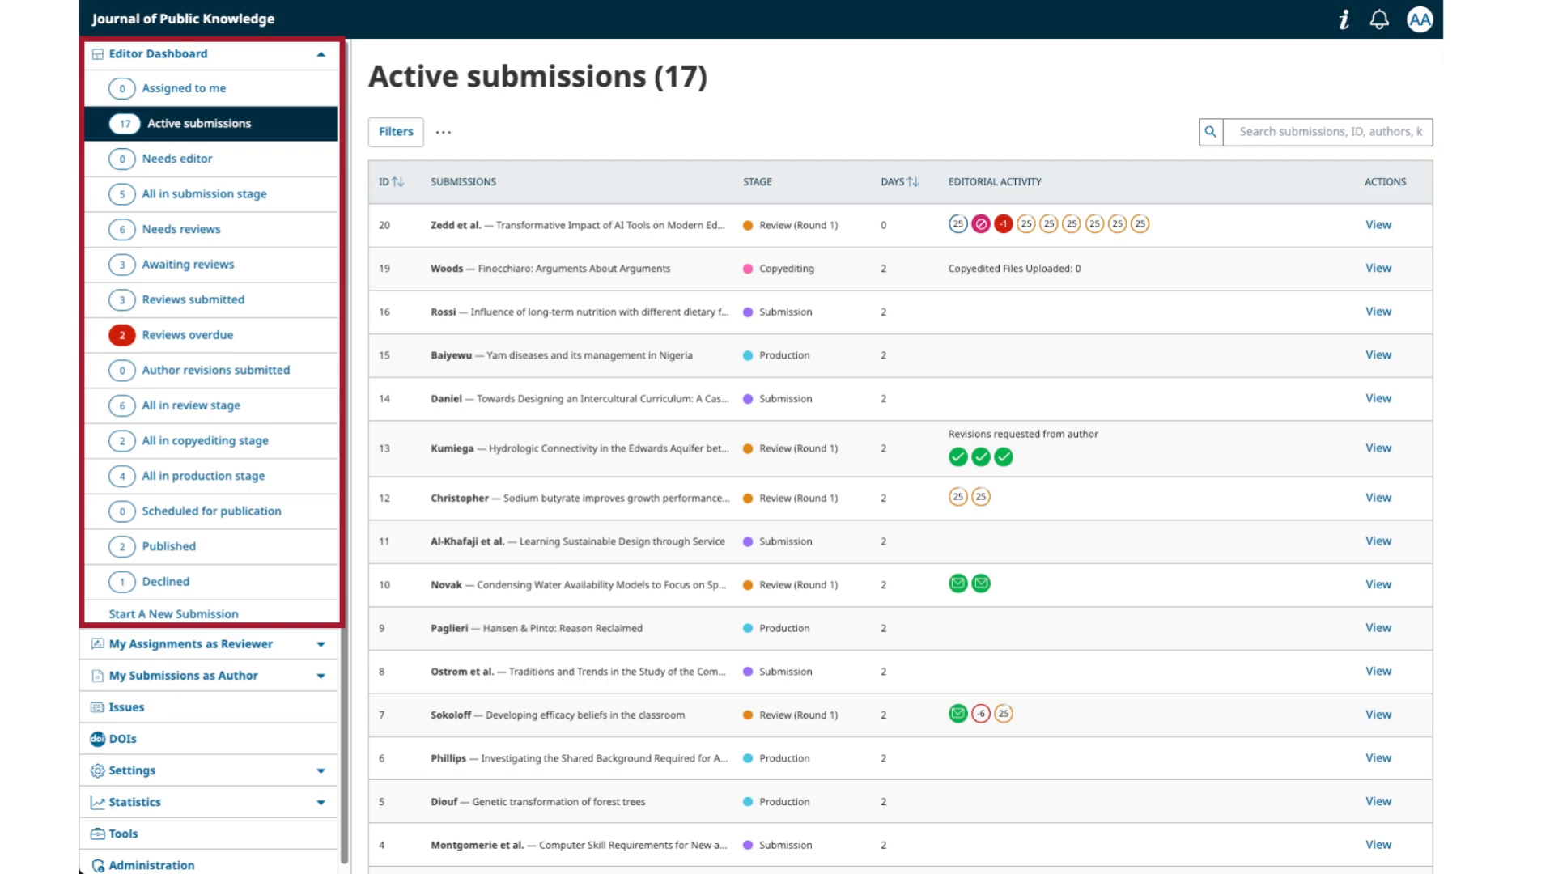
{"action": "left_click", "coordinate": [192, 643]}
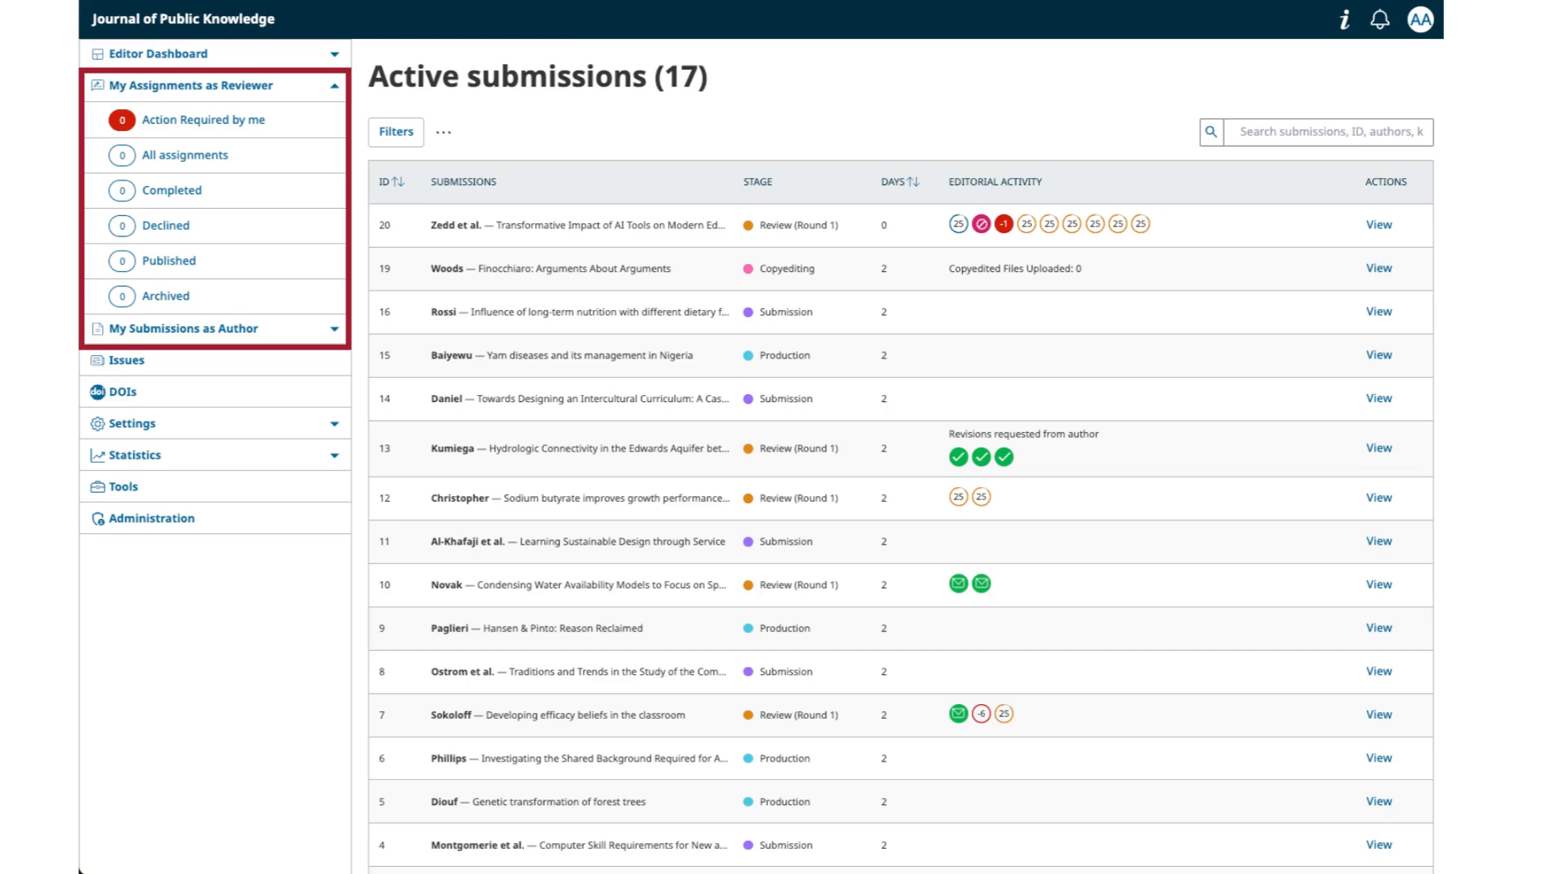
{"action": "left_click", "coordinate": [155, 54]}
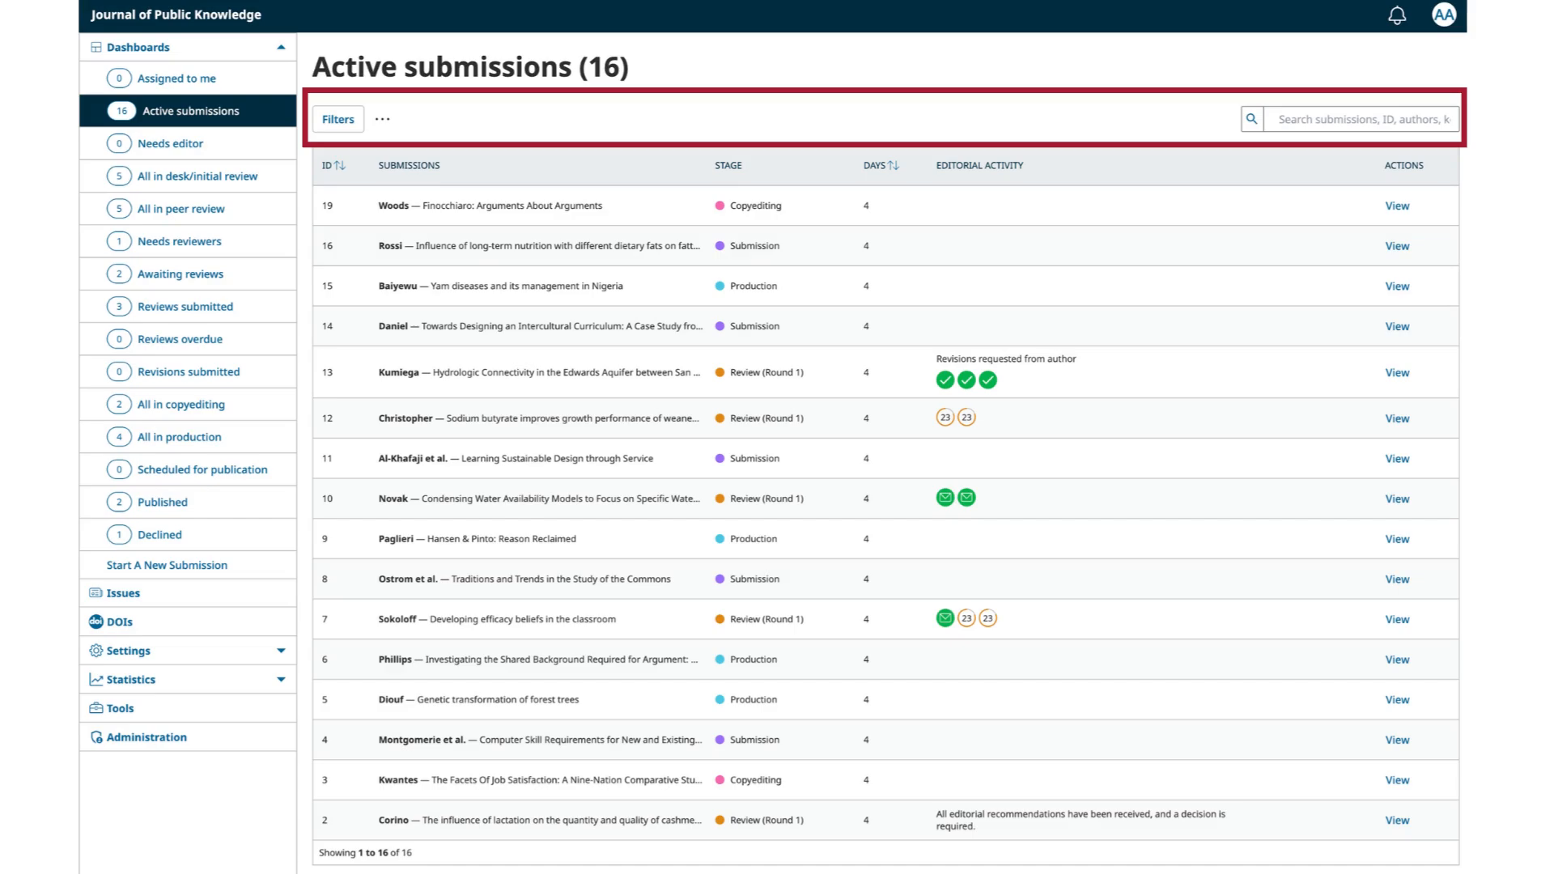
{"action": "mouse_move", "coordinate": [380, 119]}
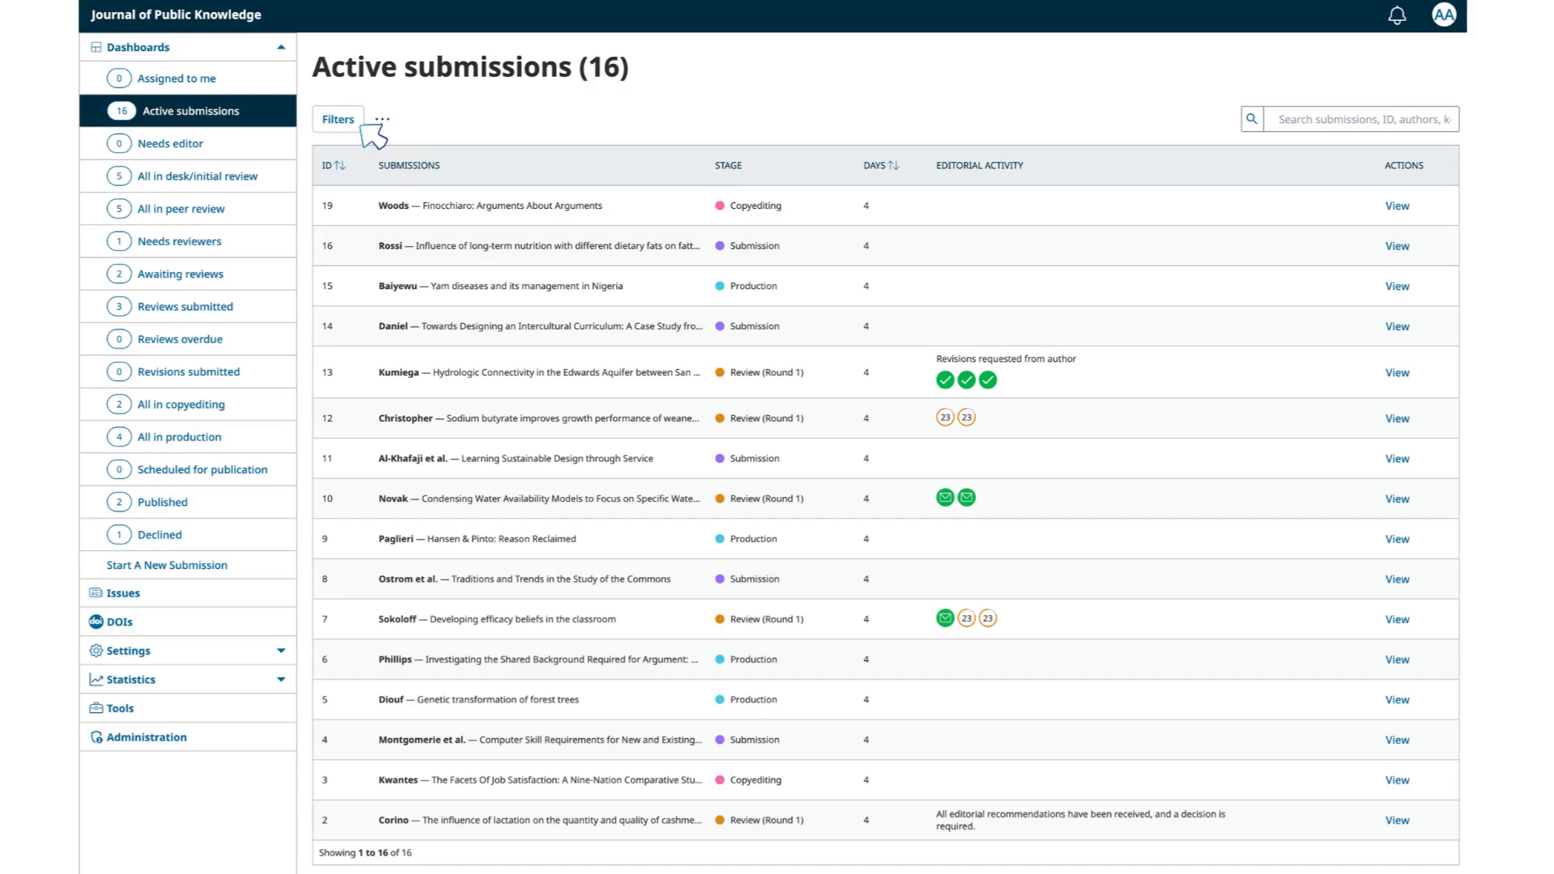
Step: Show the filters panel with section, editor, issue, category and days-since-activity options
{"action": "left_click", "coordinate": [336, 119]}
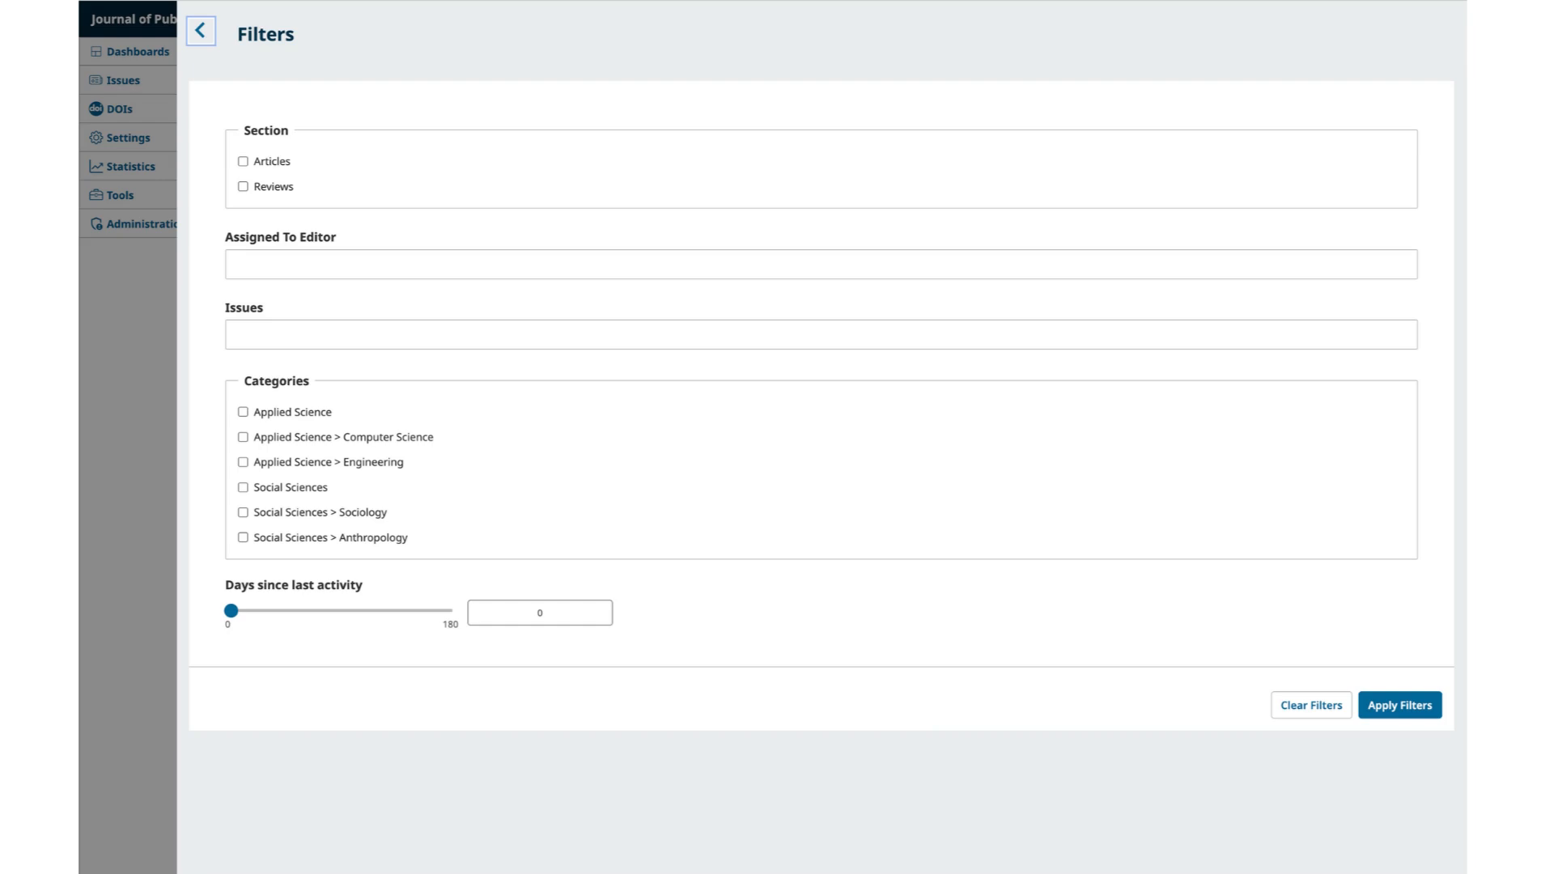
Step: Delete incomplete submission 20 via Delete Incomplete Submissions and confirm
{"action": "left_click", "coordinate": [199, 31]}
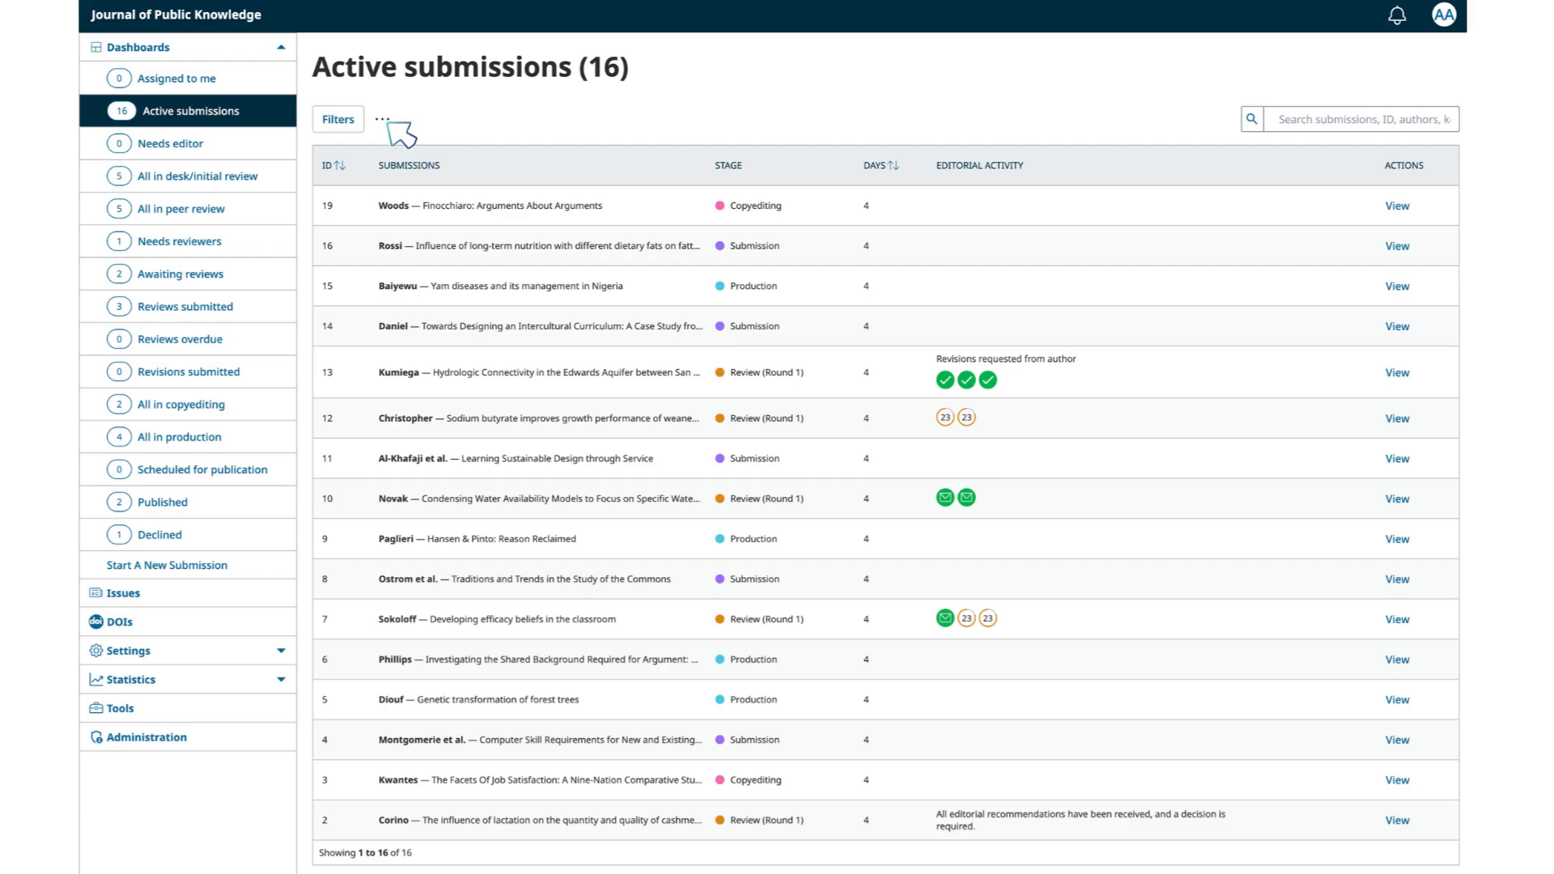
{"action": "mouse_move", "coordinate": [412, 144]}
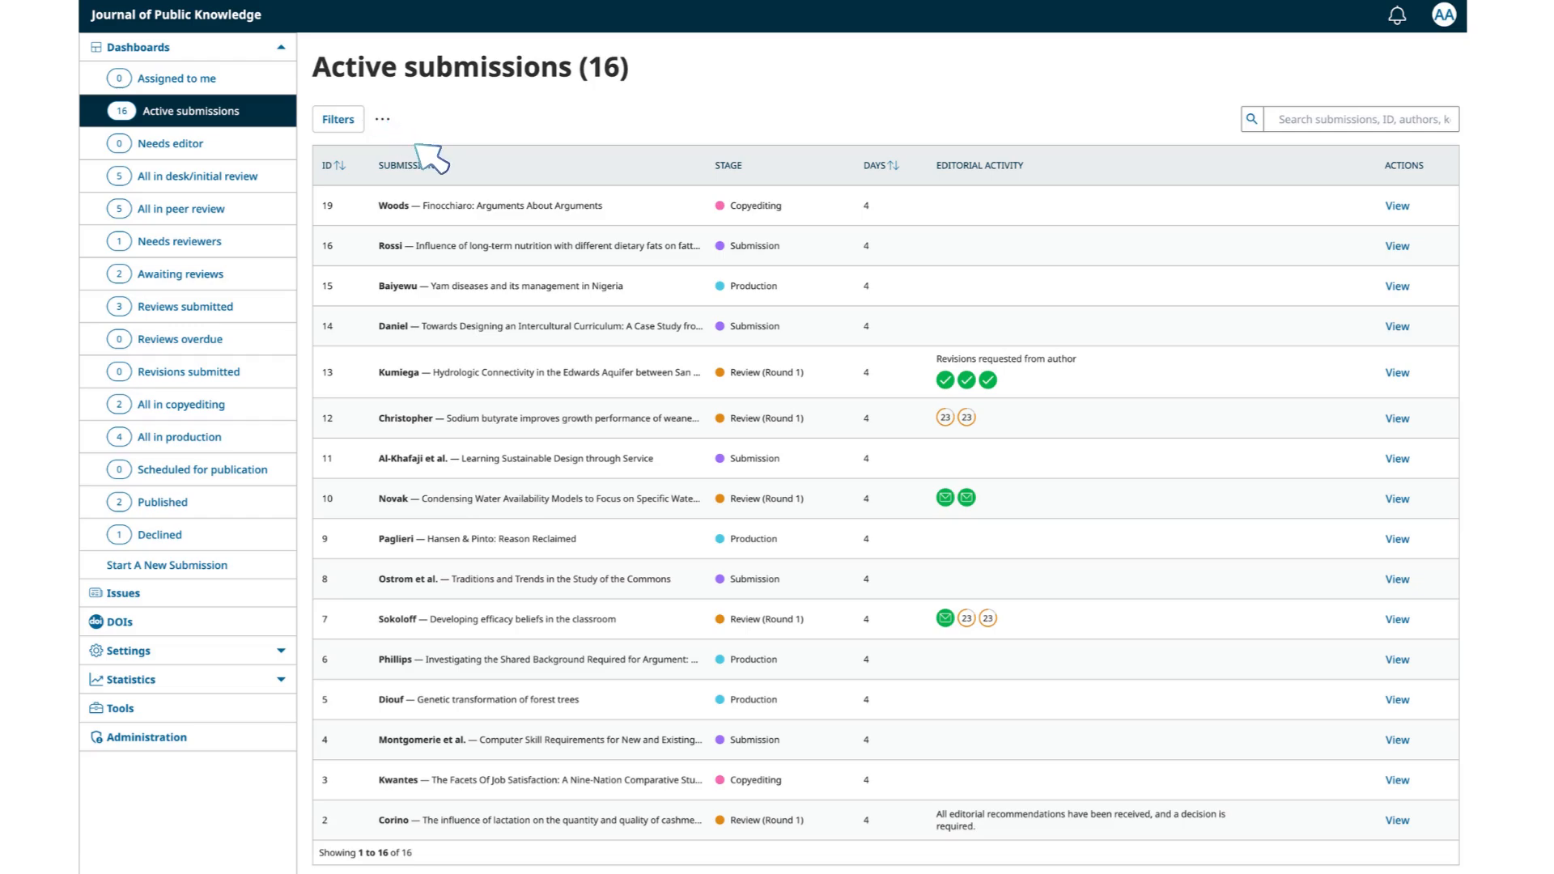
{"action": "left_click", "coordinate": [382, 119]}
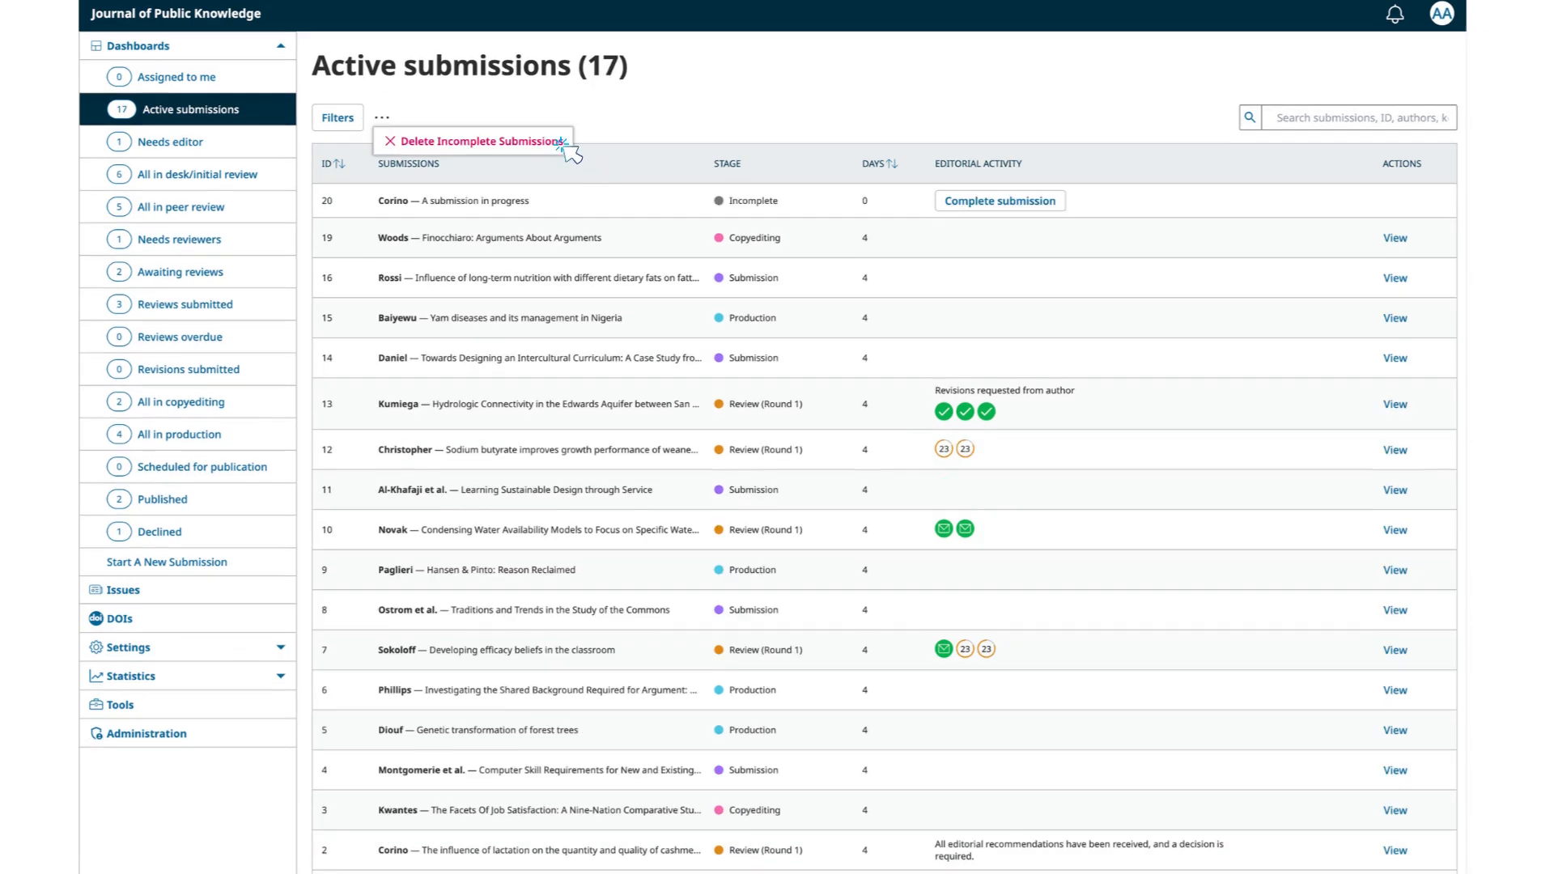
{"action": "mouse_move", "coordinate": [573, 153]}
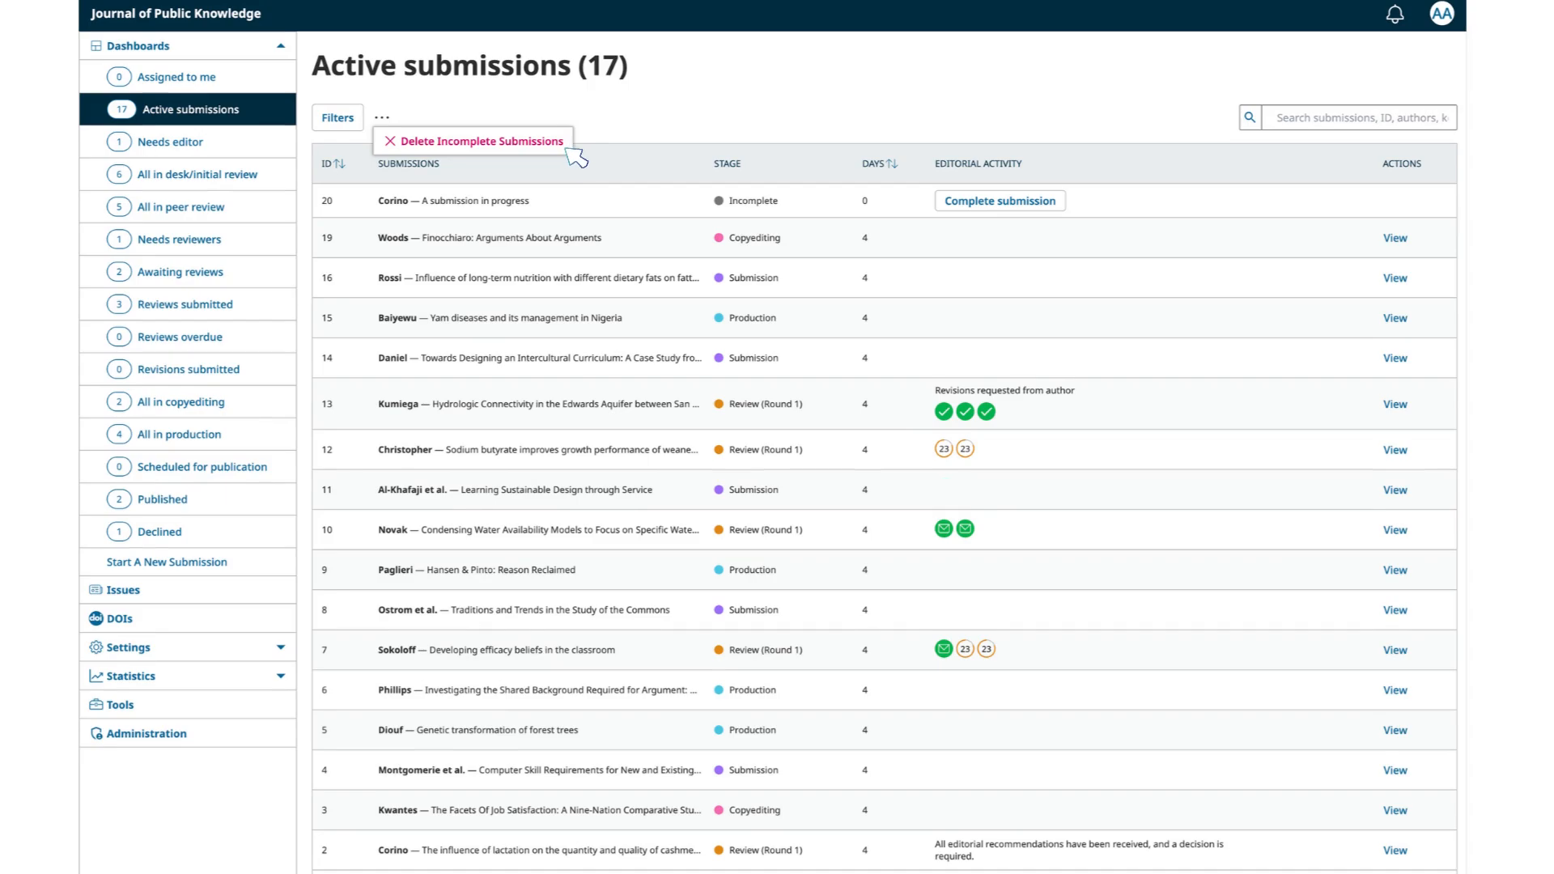
{"action": "left_click", "coordinate": [480, 140]}
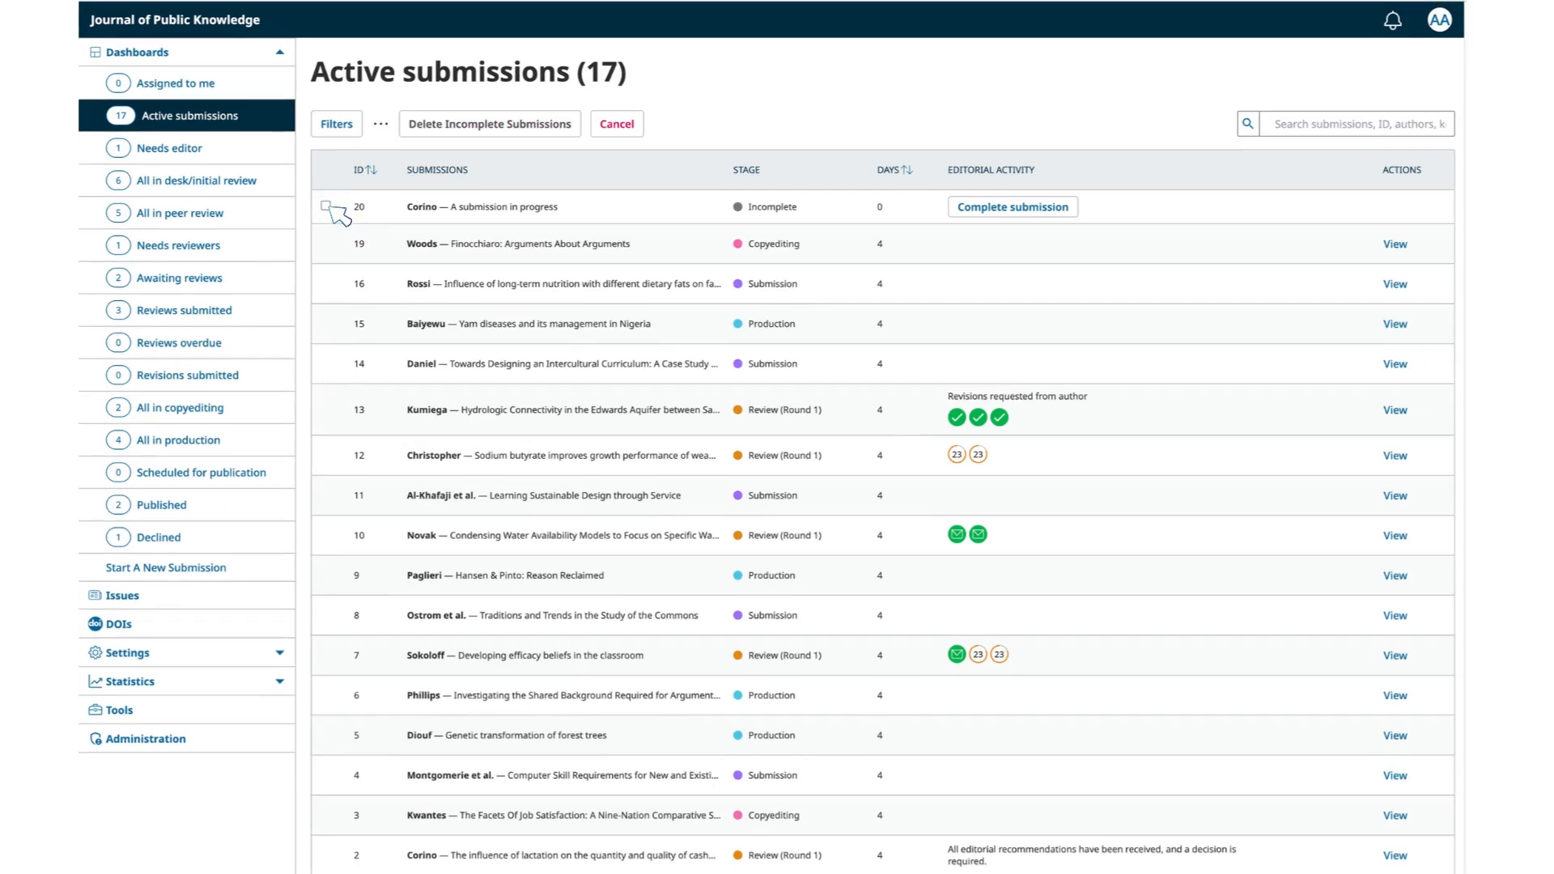
{"action": "mouse_move", "coordinate": [353, 226]}
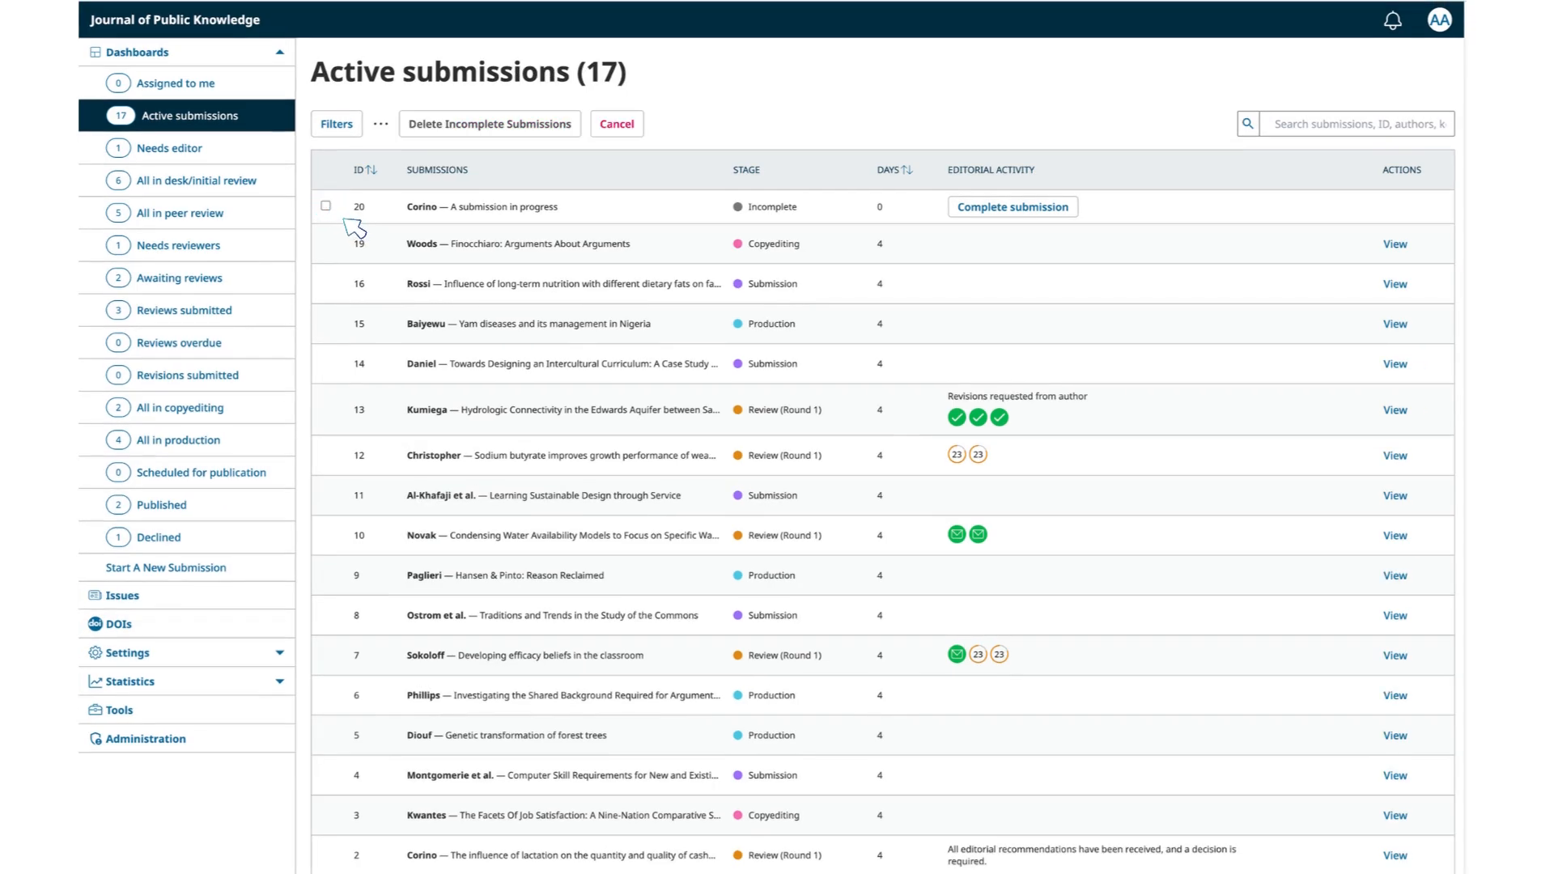
{"action": "left_click", "coordinate": [490, 124]}
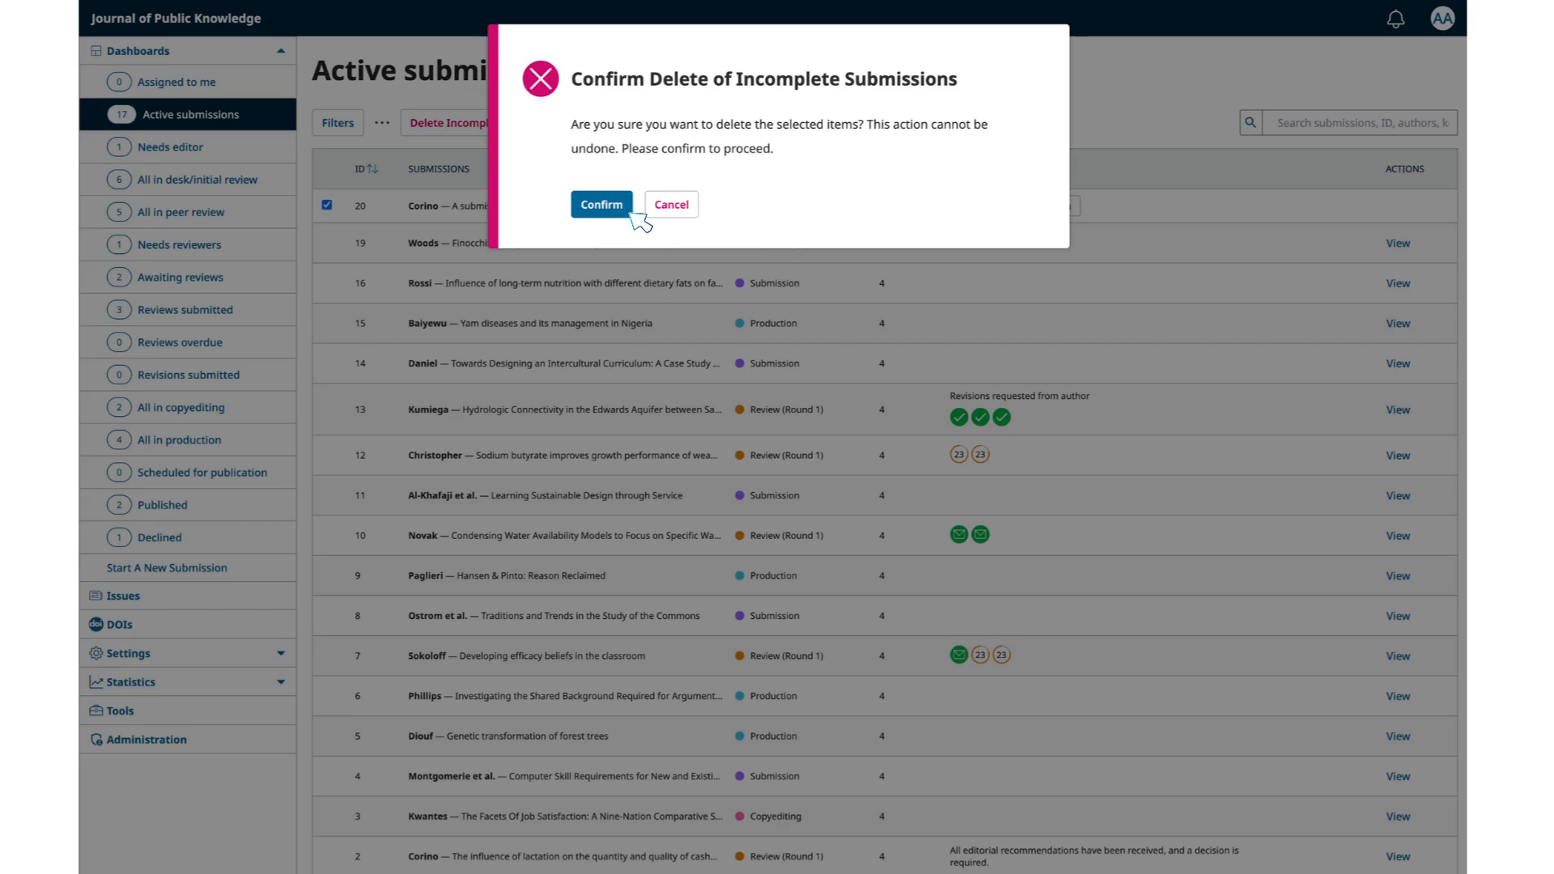
{"action": "left_click", "coordinate": [670, 204]}
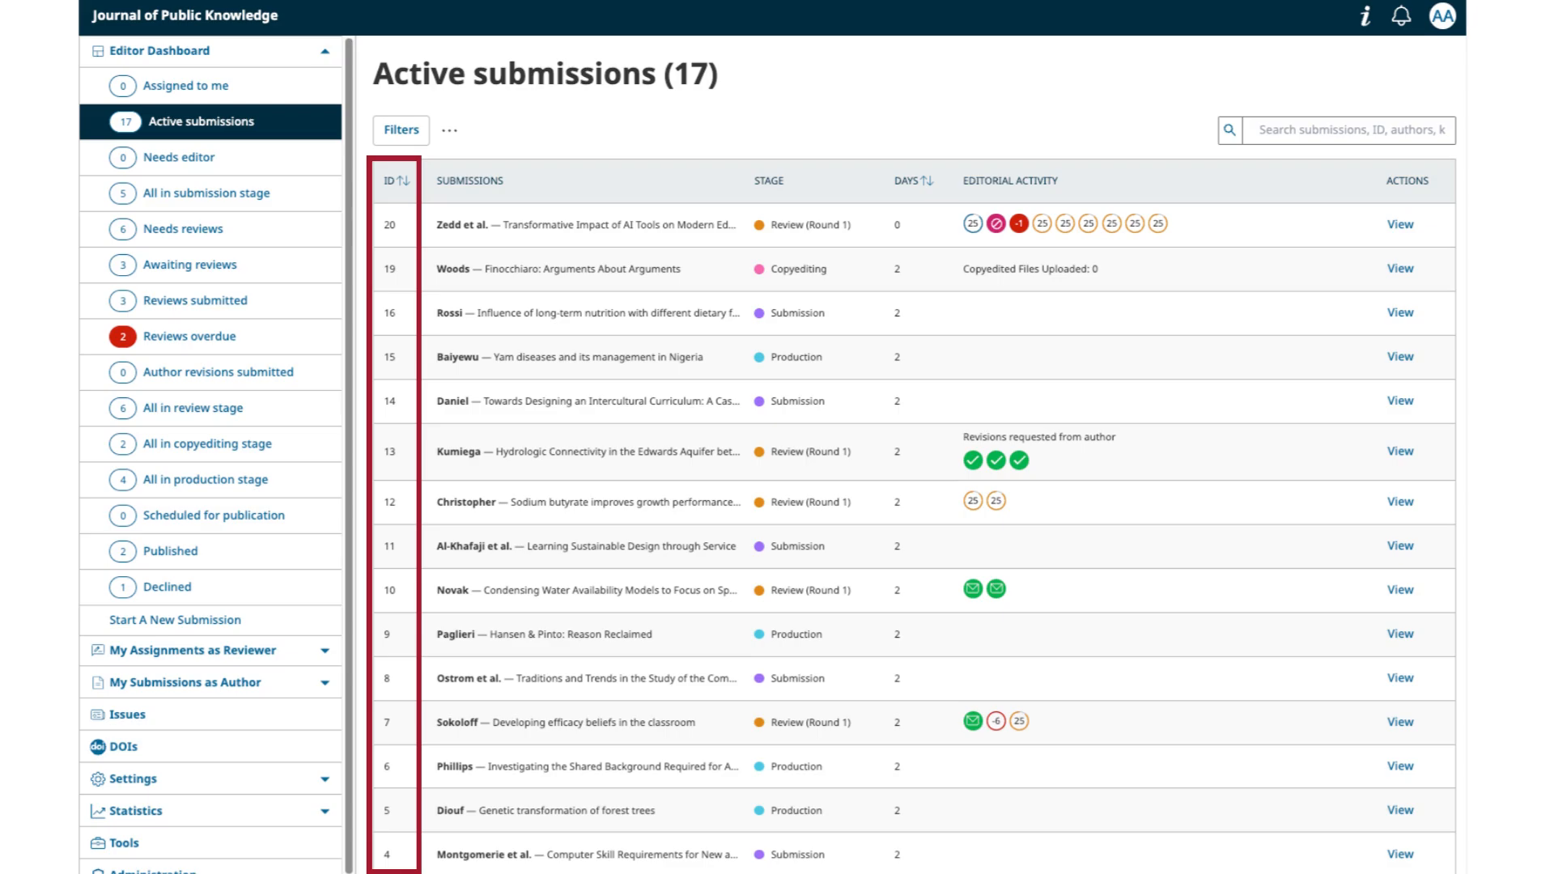
{"action": "left_click", "coordinate": [468, 180]}
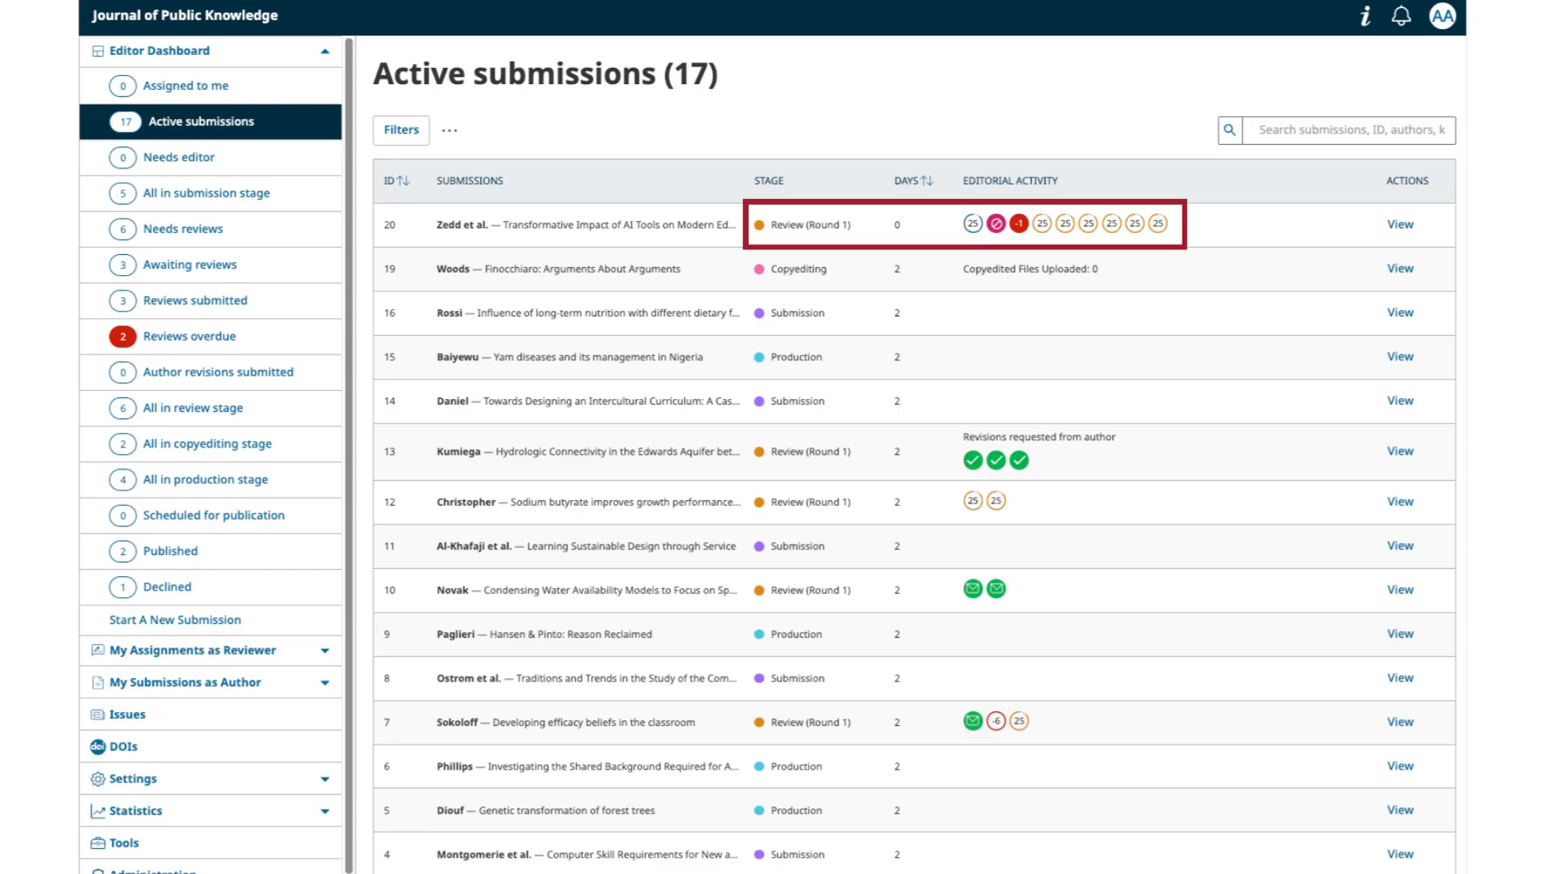
Step: Show the declined review request popover on submission 20 from its Editorial Activity icon
{"action": "left_click", "coordinate": [1021, 223]}
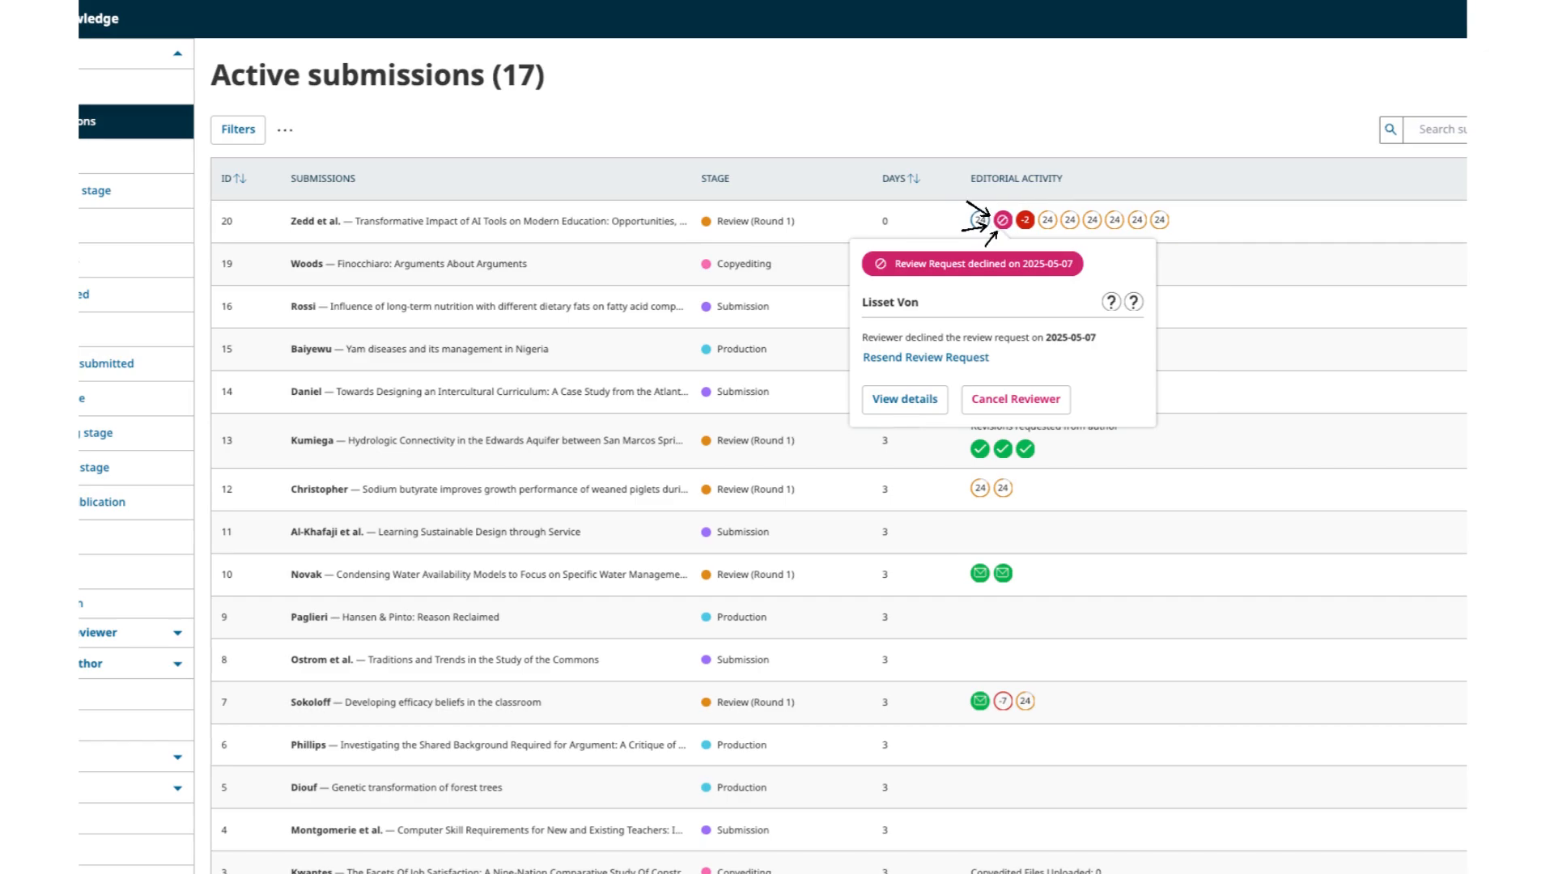
{"action": "left_click", "coordinate": [979, 220]}
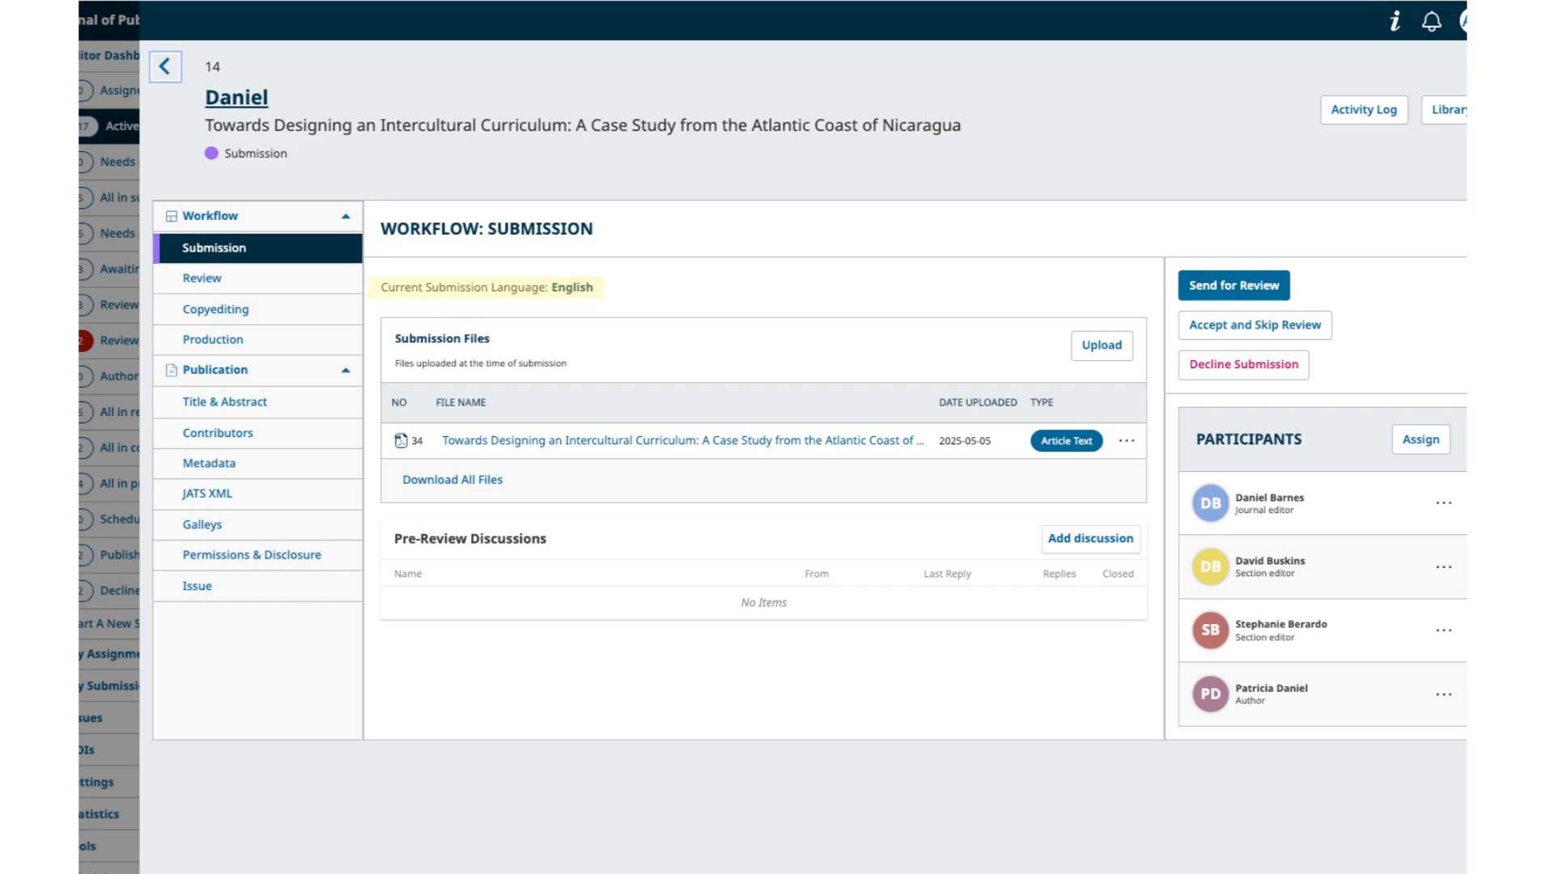
Step: View submission 14's Title & Abstract page in the slide-out submission window
{"action": "left_click", "coordinate": [224, 401]}
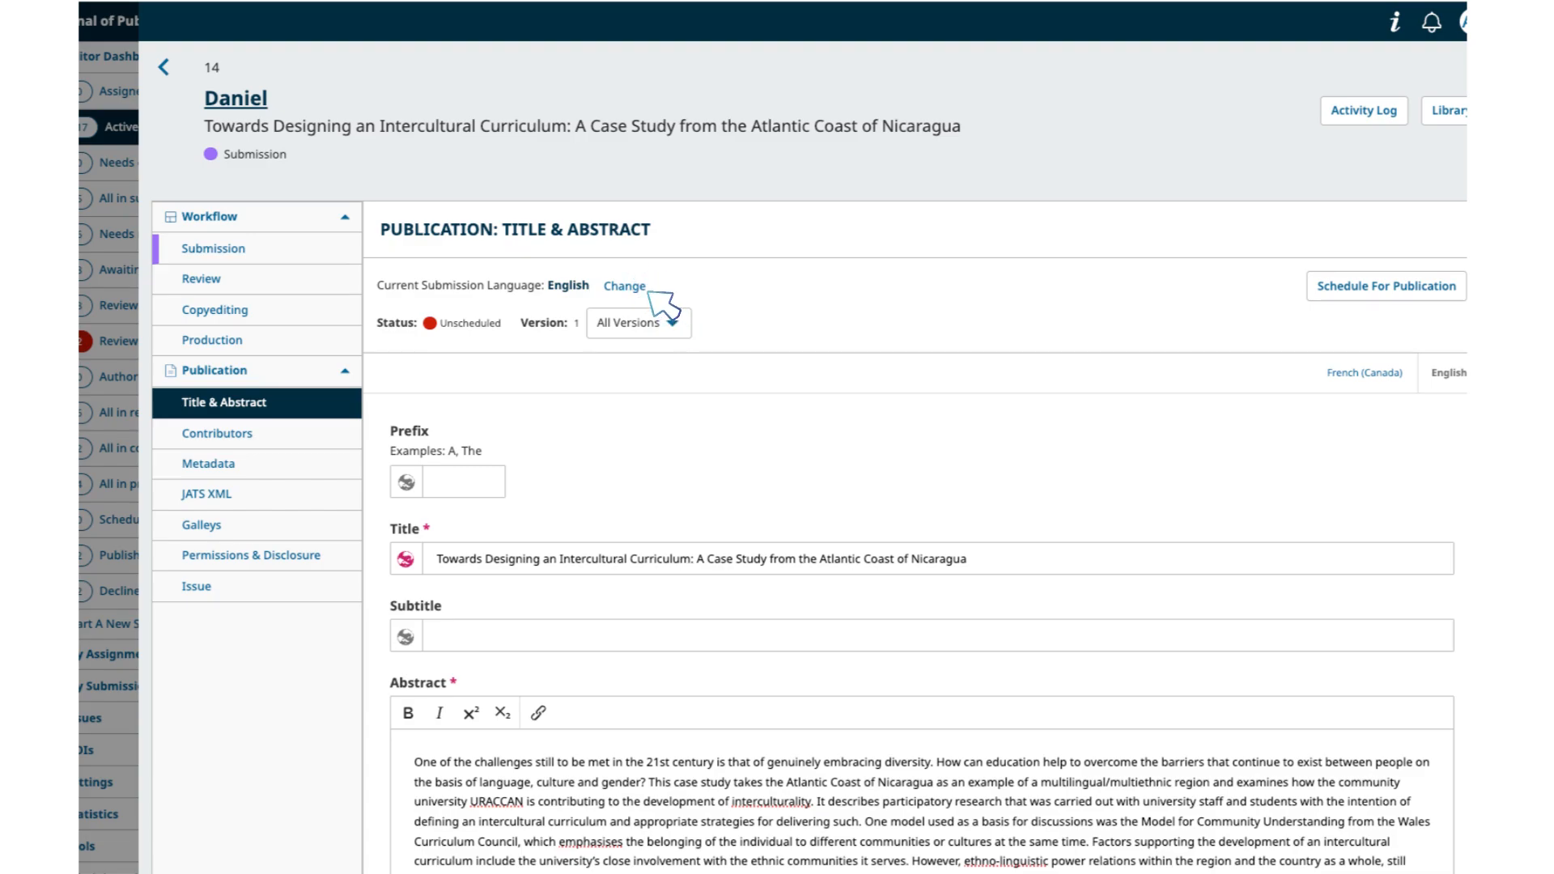
{"action": "left_click", "coordinate": [213, 248]}
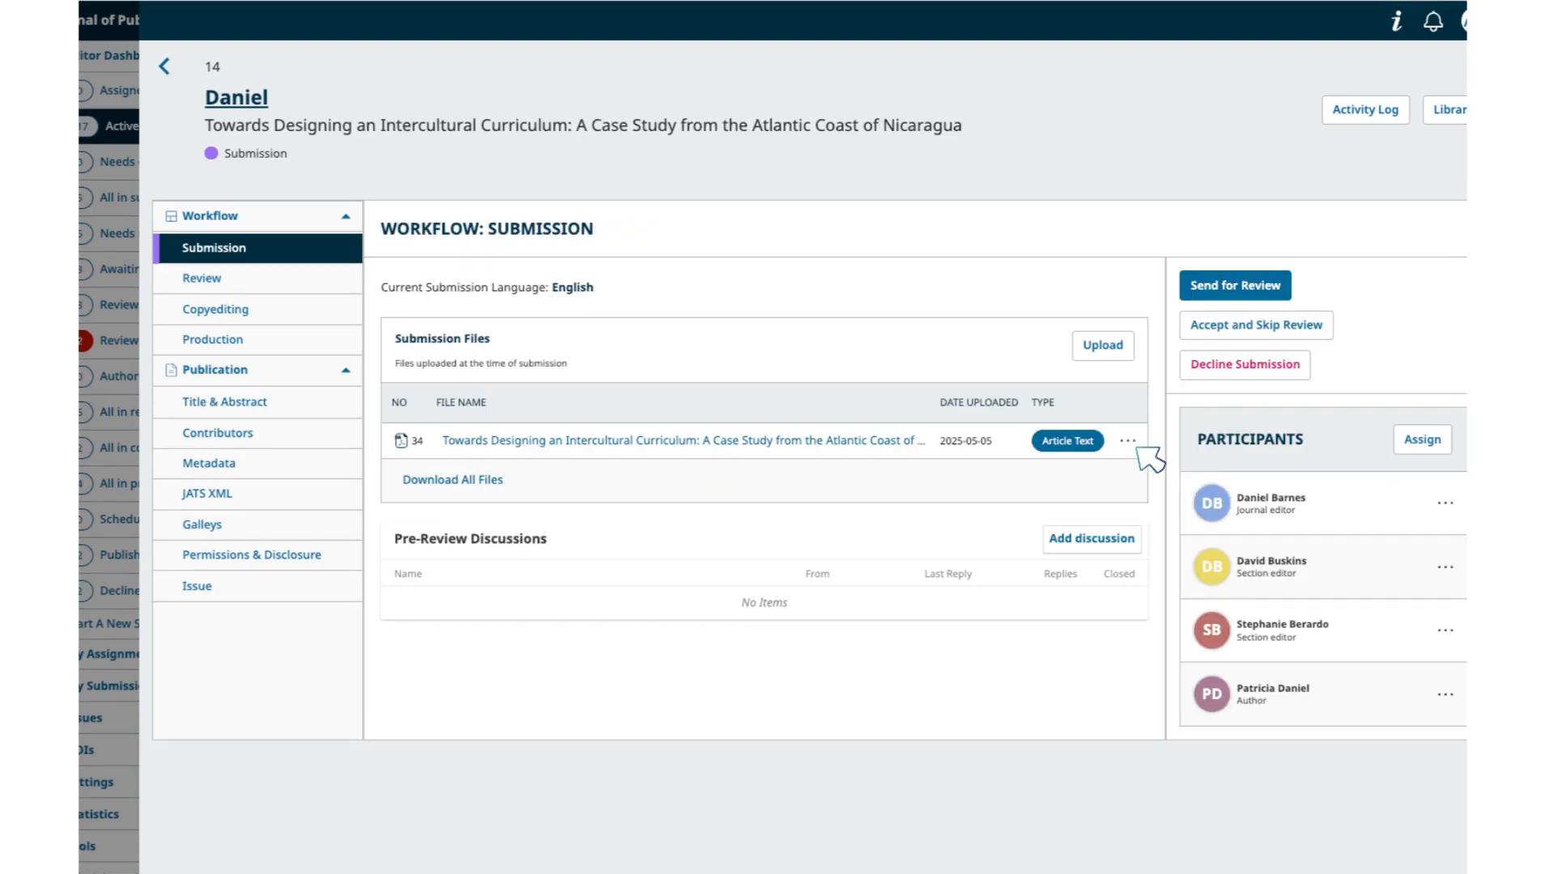
{"action": "mouse_move", "coordinate": [1140, 472]}
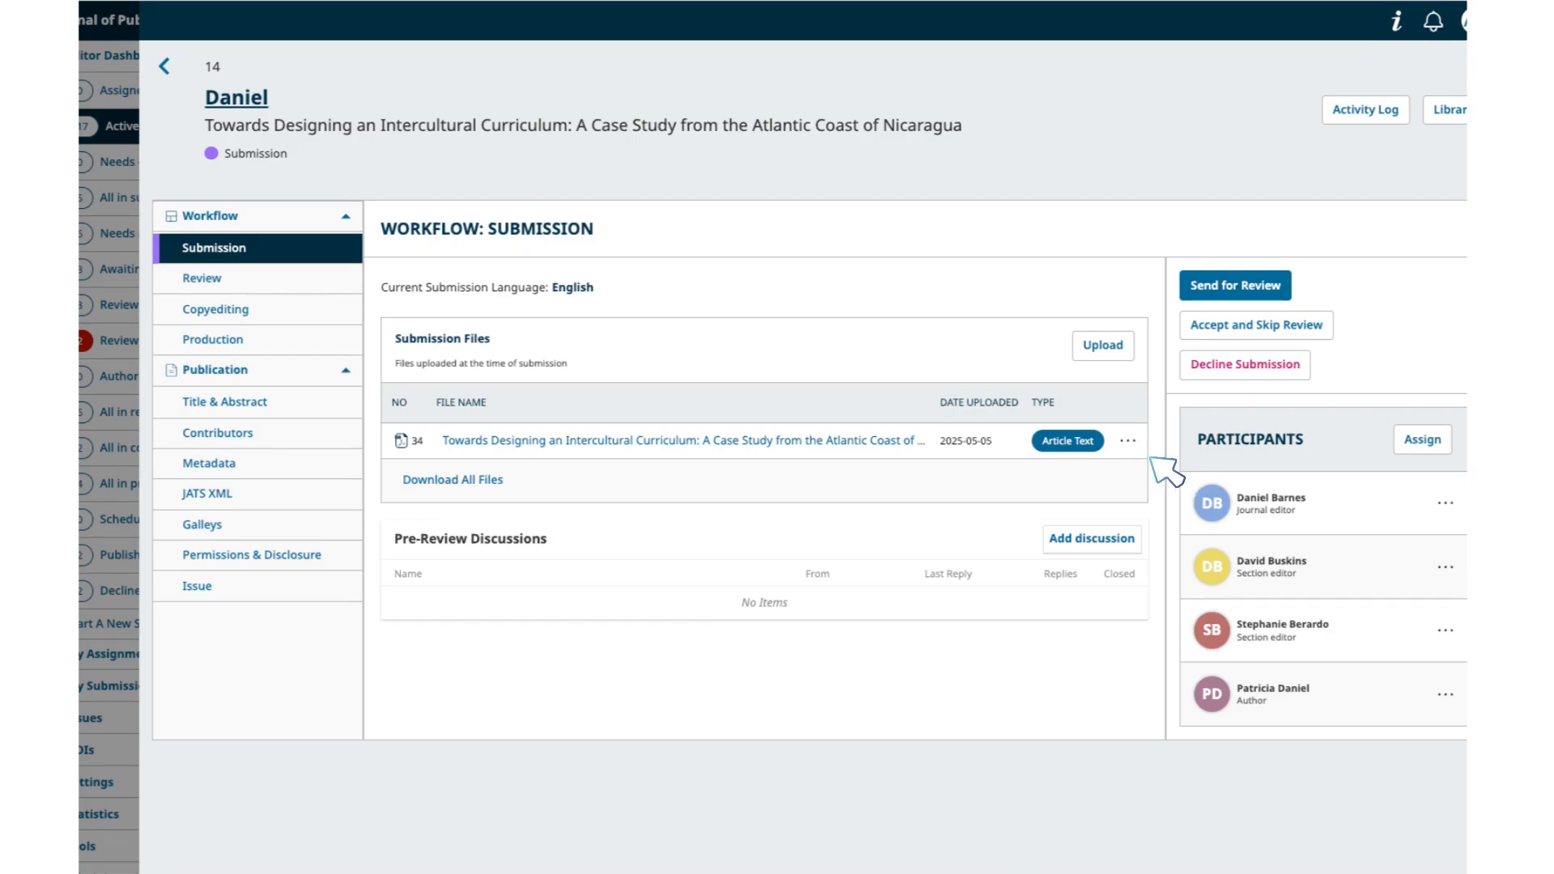
{"action": "mouse_move", "coordinate": [1169, 481]}
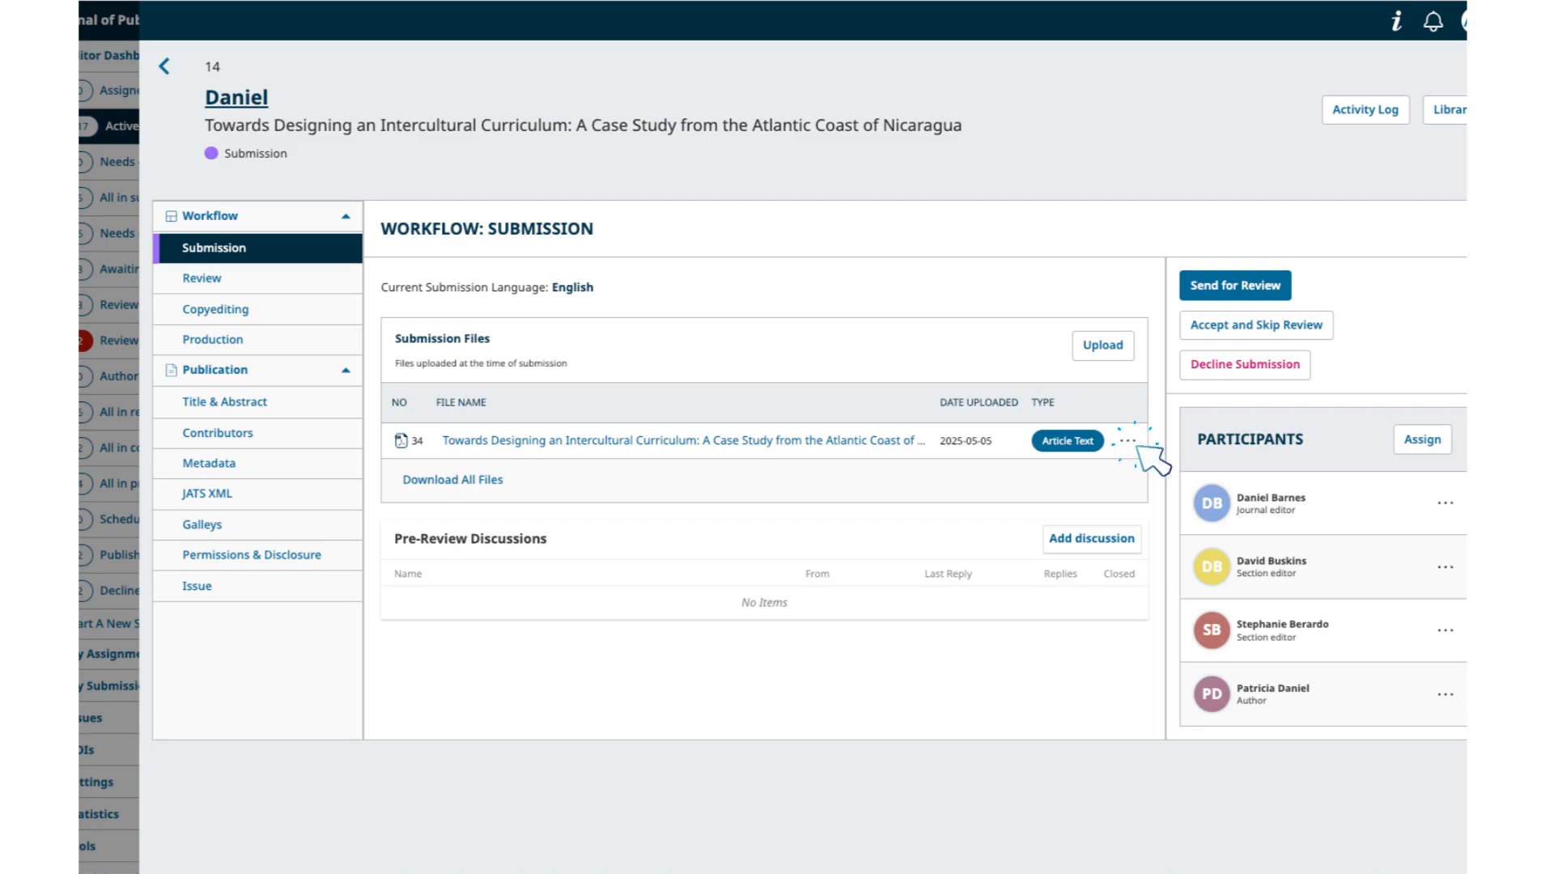
{"action": "mouse_move", "coordinate": [1144, 461]}
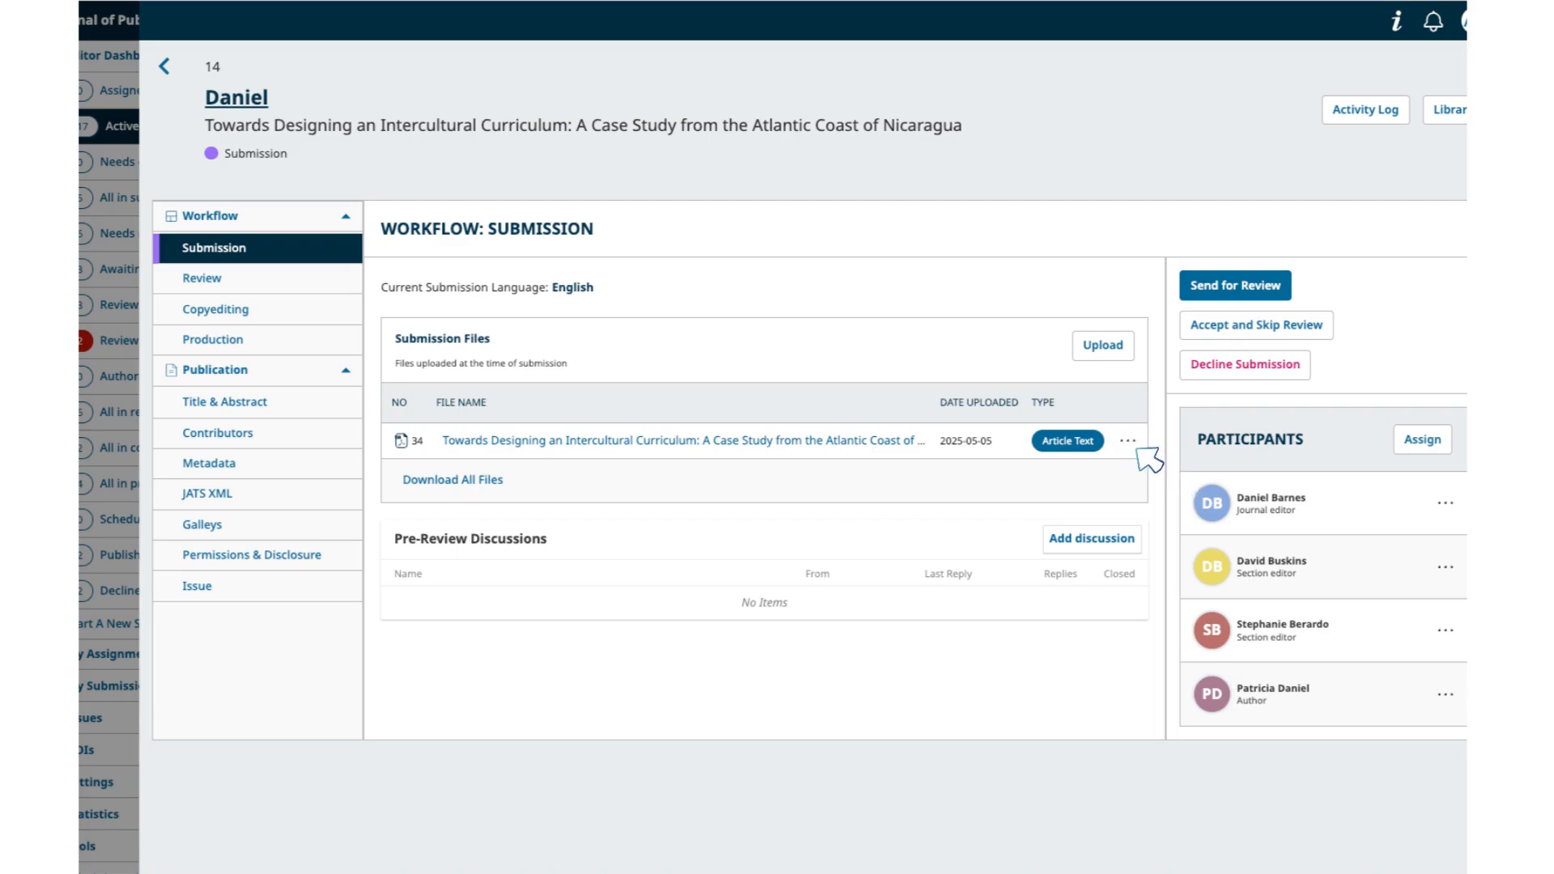
{"action": "mouse_move", "coordinate": [1153, 570]}
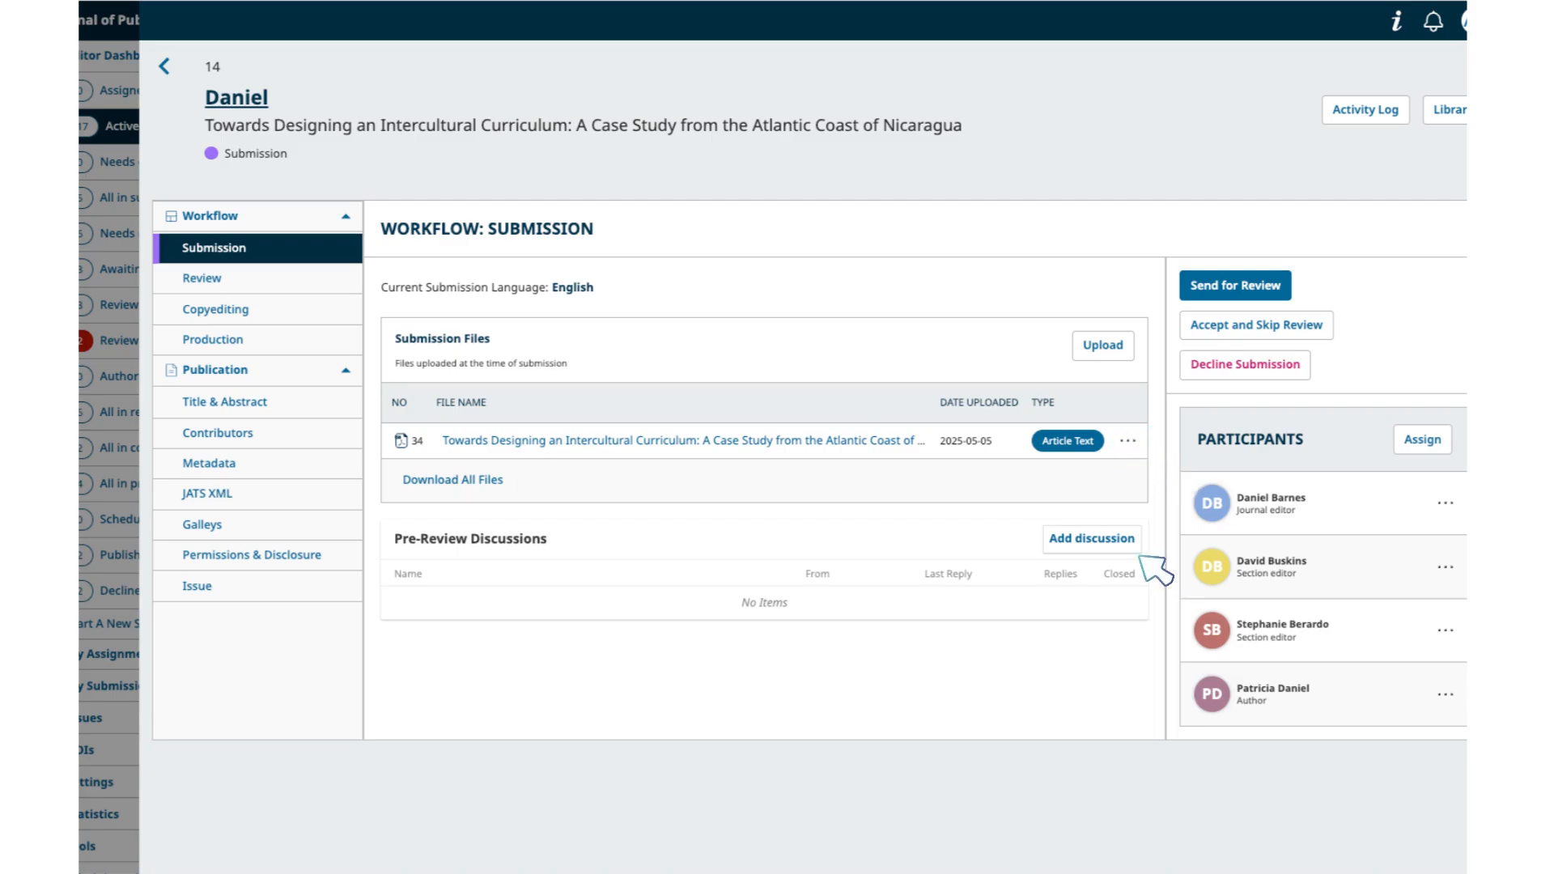
{"action": "mouse_move", "coordinate": [1165, 575]}
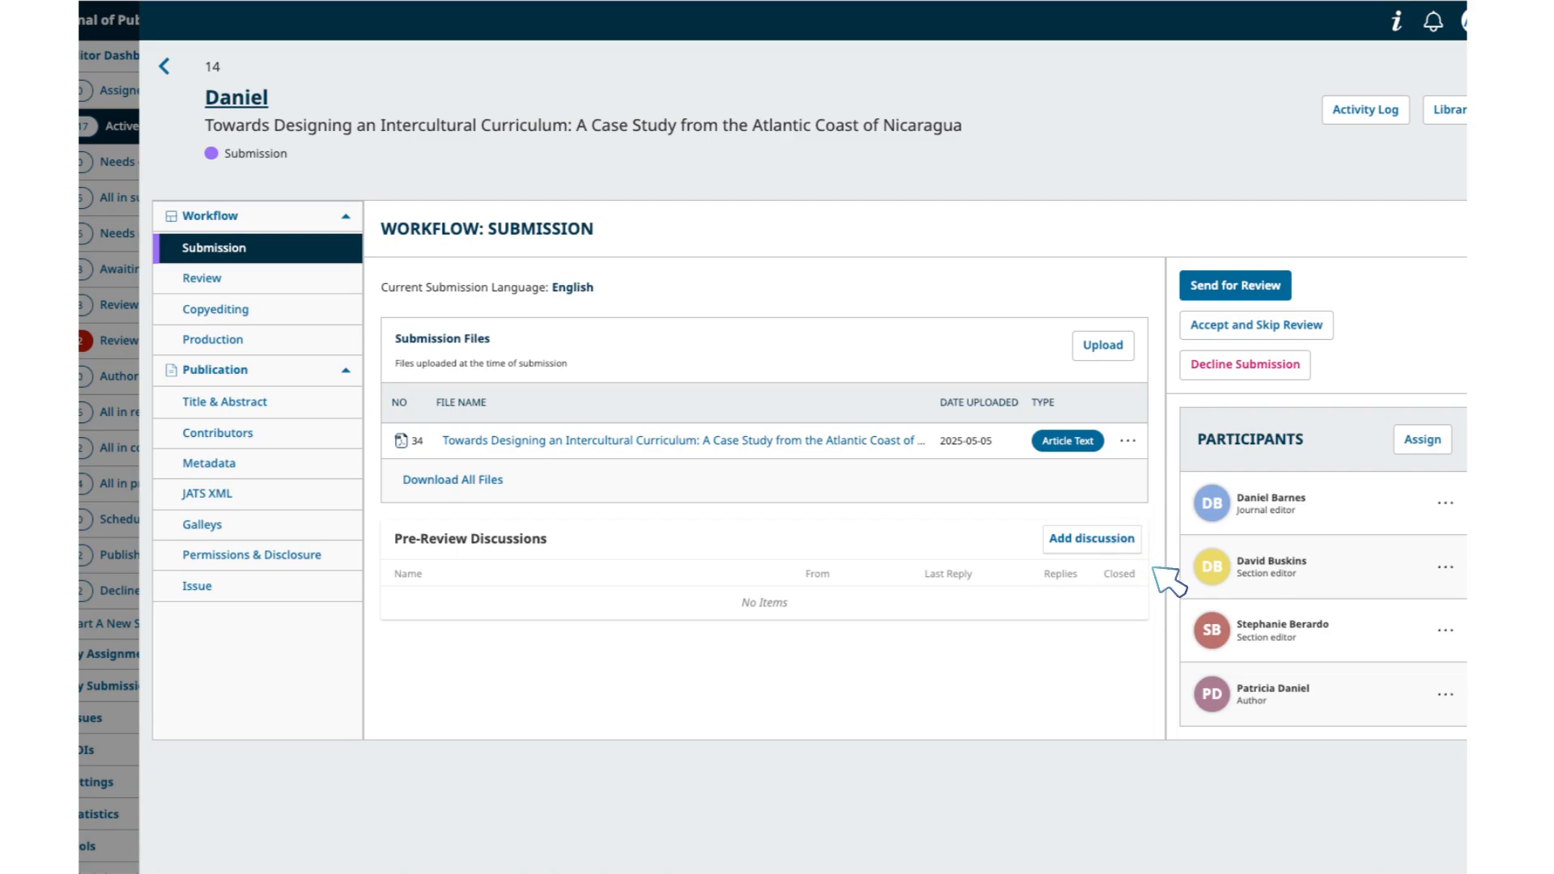
{"action": "left_click", "coordinate": [1090, 538]}
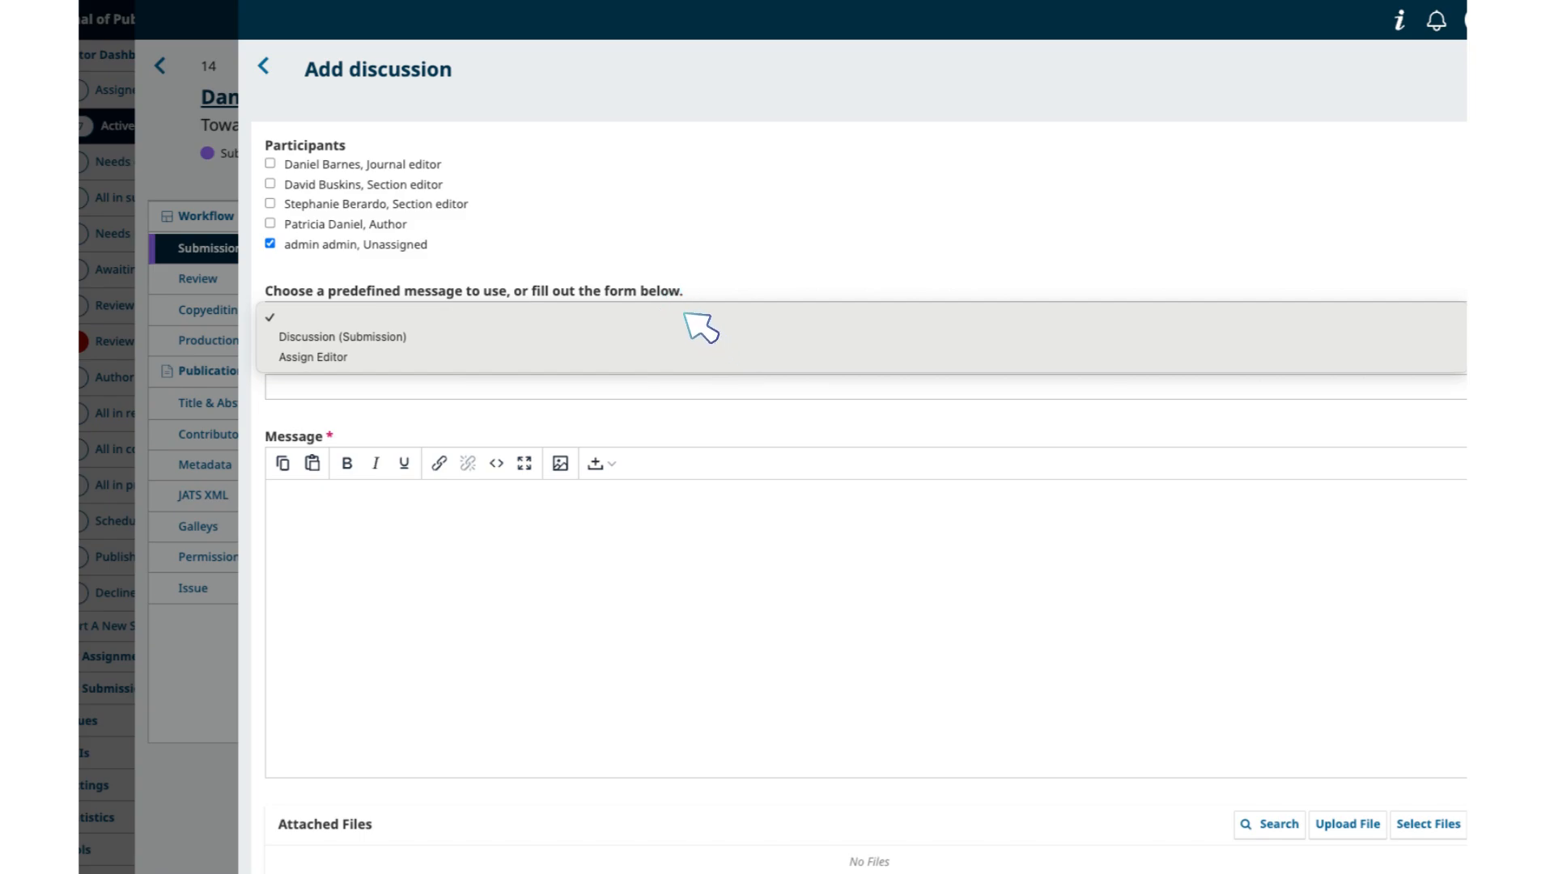
Step: Move on from submission 14's discussion form to submission 12 at Review Round 1
{"action": "left_click", "coordinate": [261, 71]}
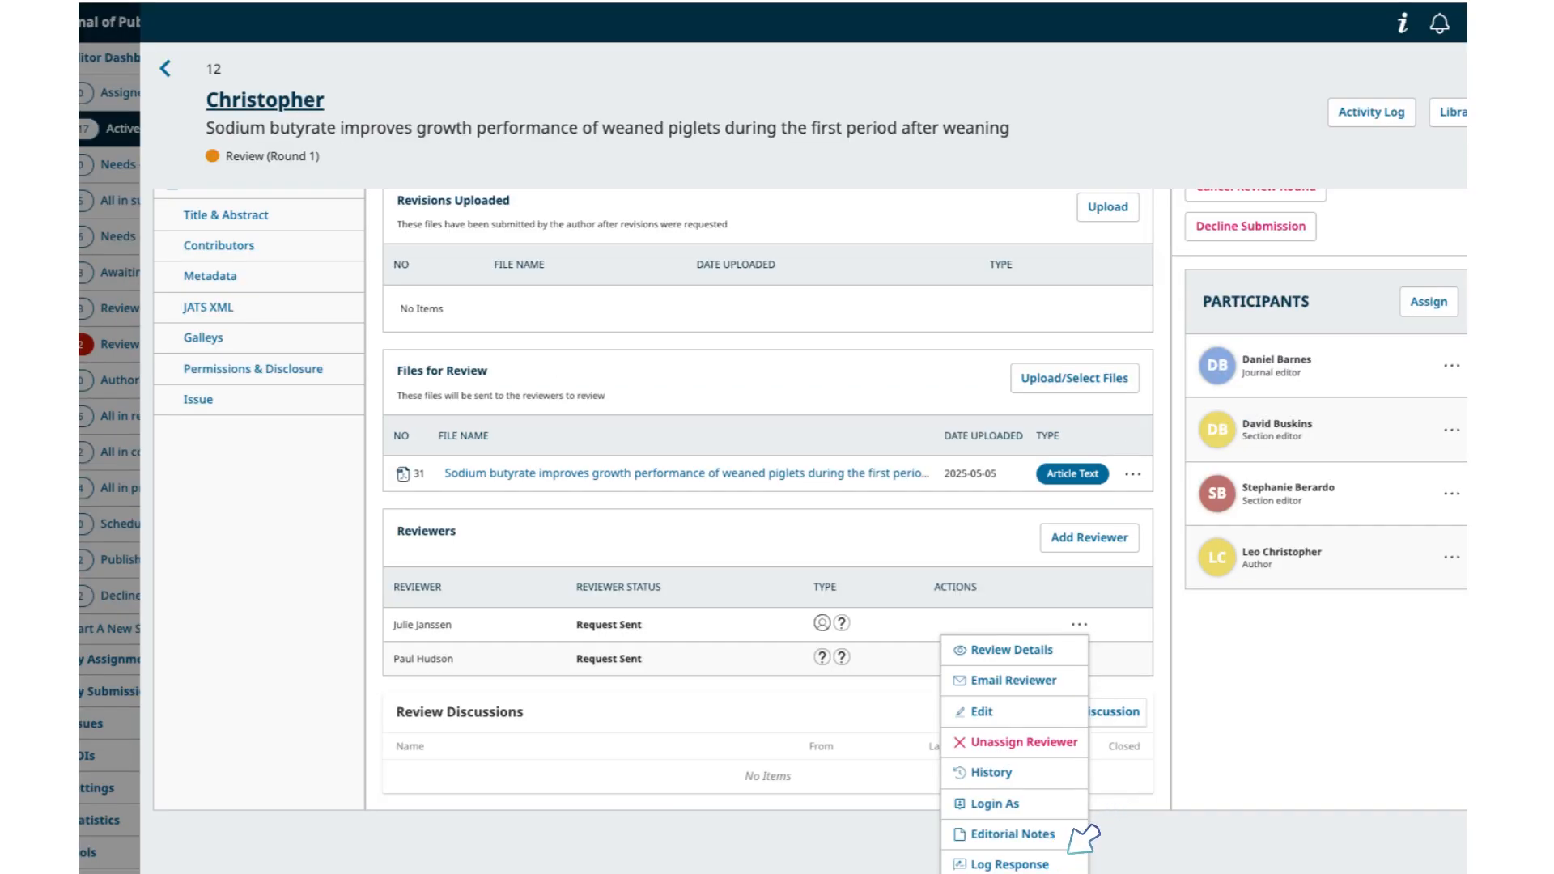
Step: Bring up the Log Response form for a reviewer on submission 12, then leave it unrecorded
{"action": "left_click", "coordinate": [1008, 864]}
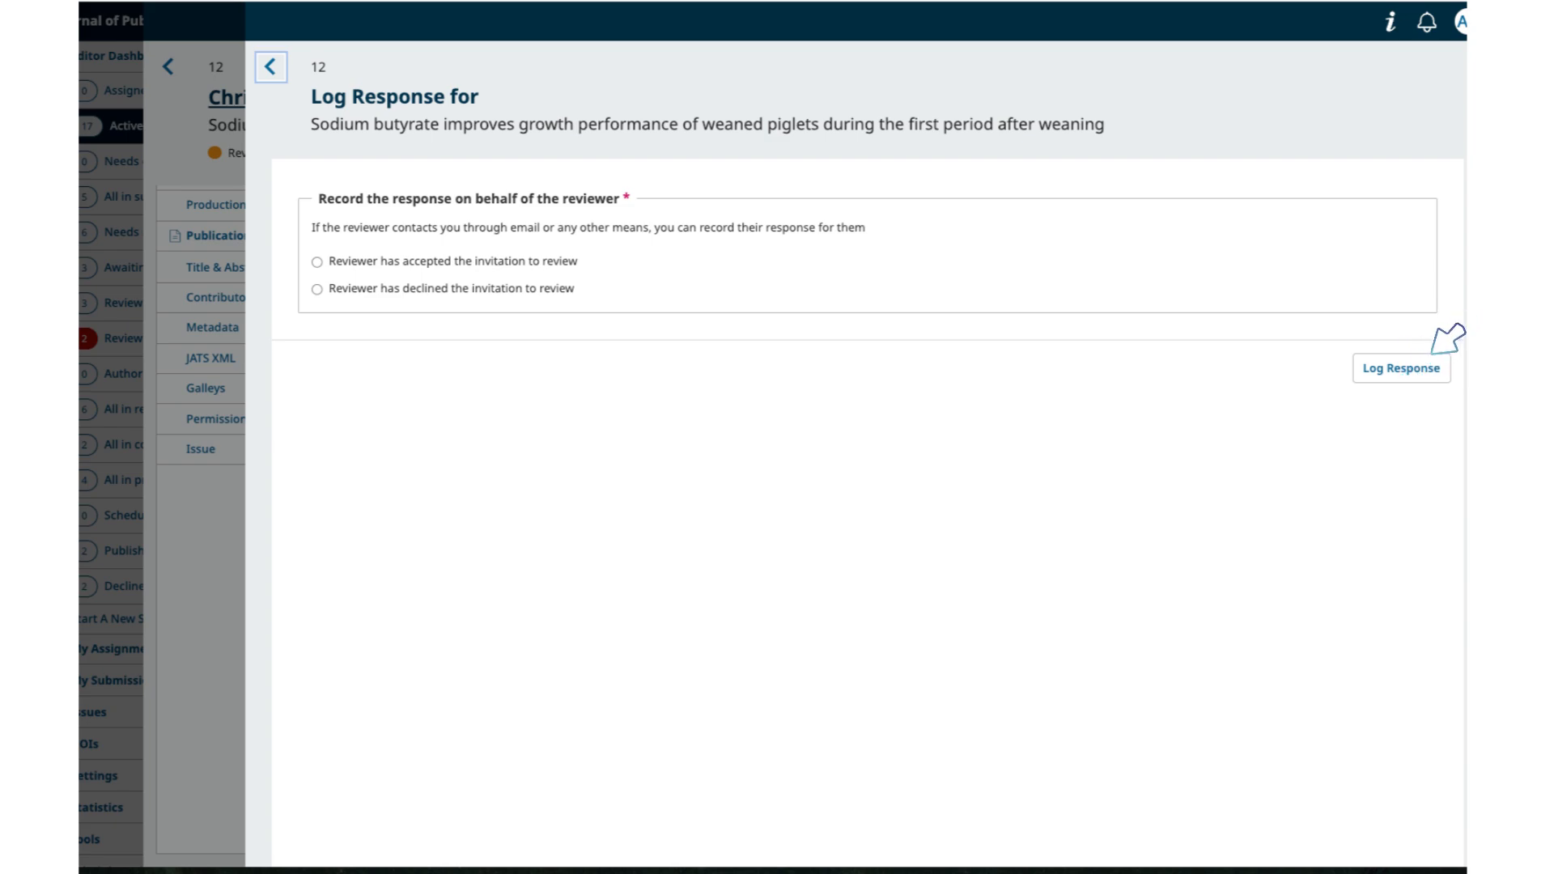
{"action": "mouse_move", "coordinate": [1457, 327]}
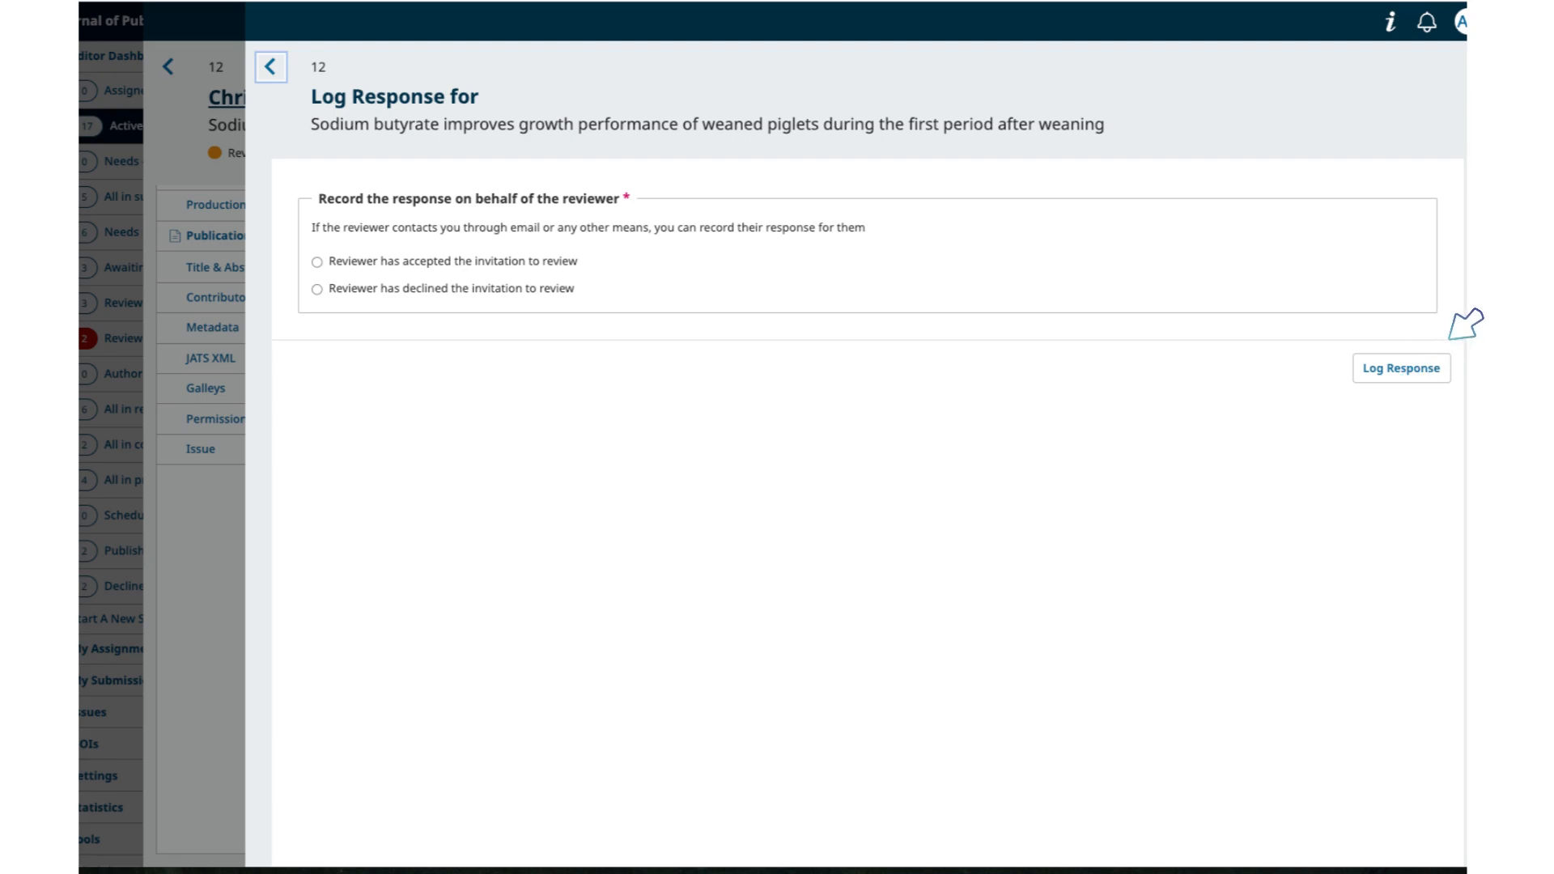
{"action": "left_click", "coordinate": [270, 66]}
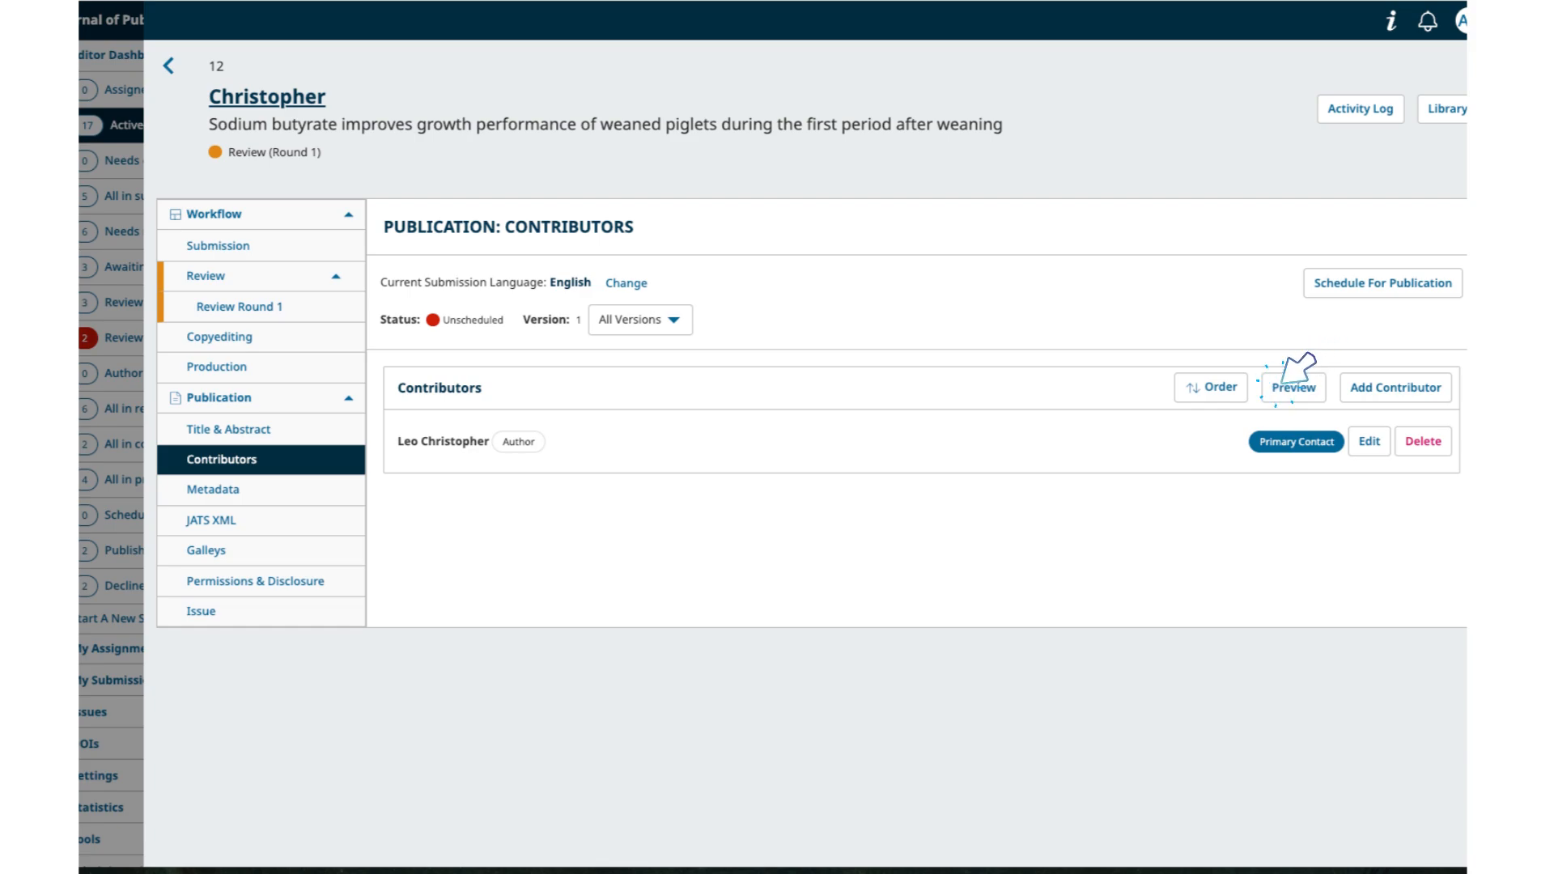
{"action": "mouse_move", "coordinate": [1294, 381]}
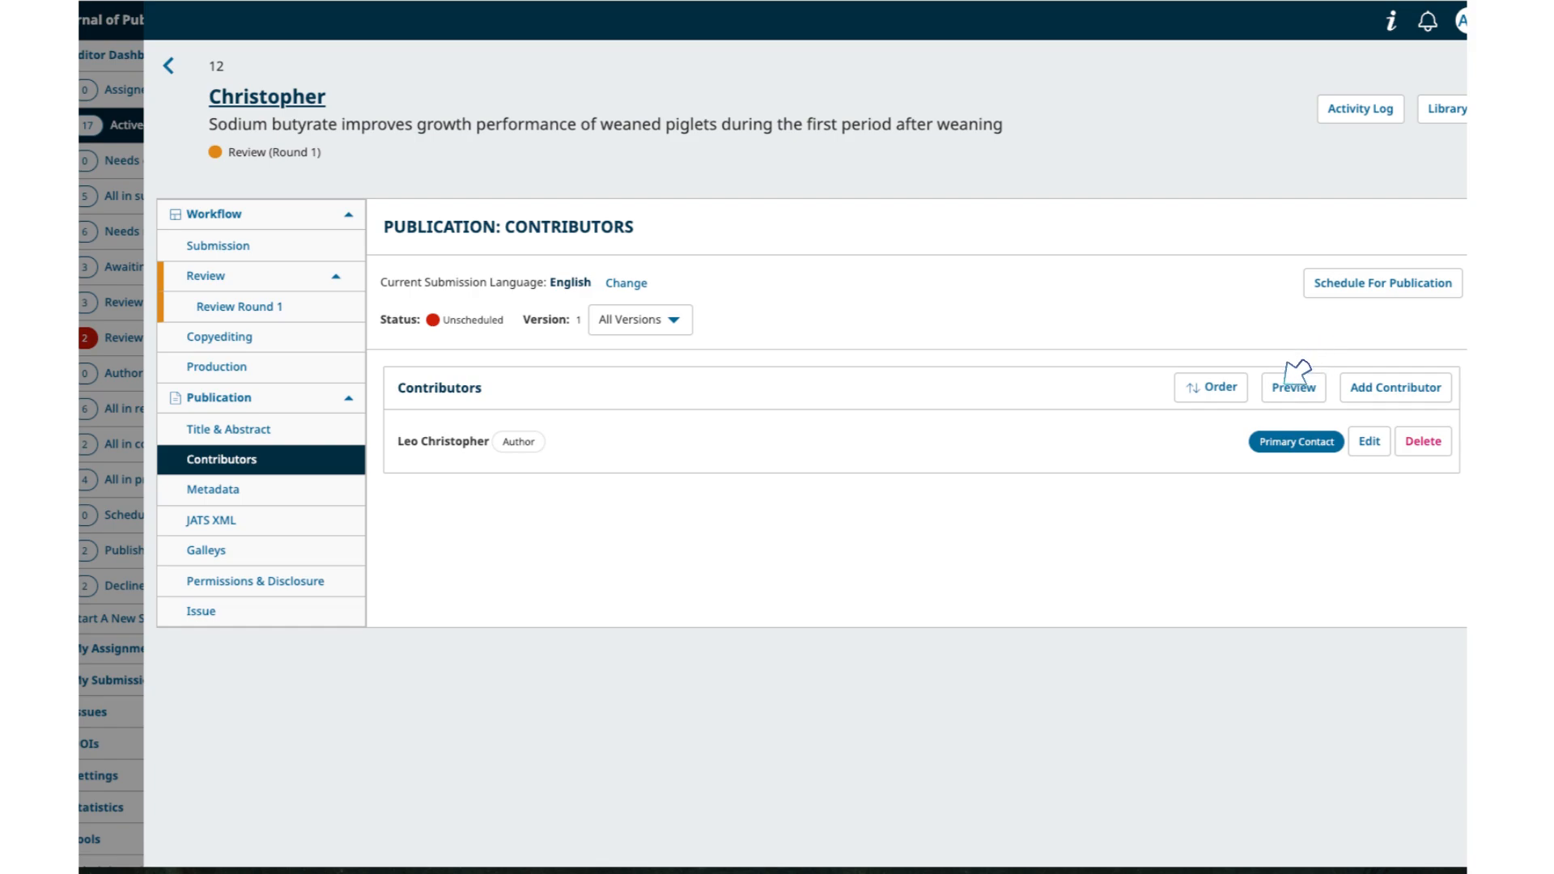
{"action": "left_click", "coordinate": [1293, 388]}
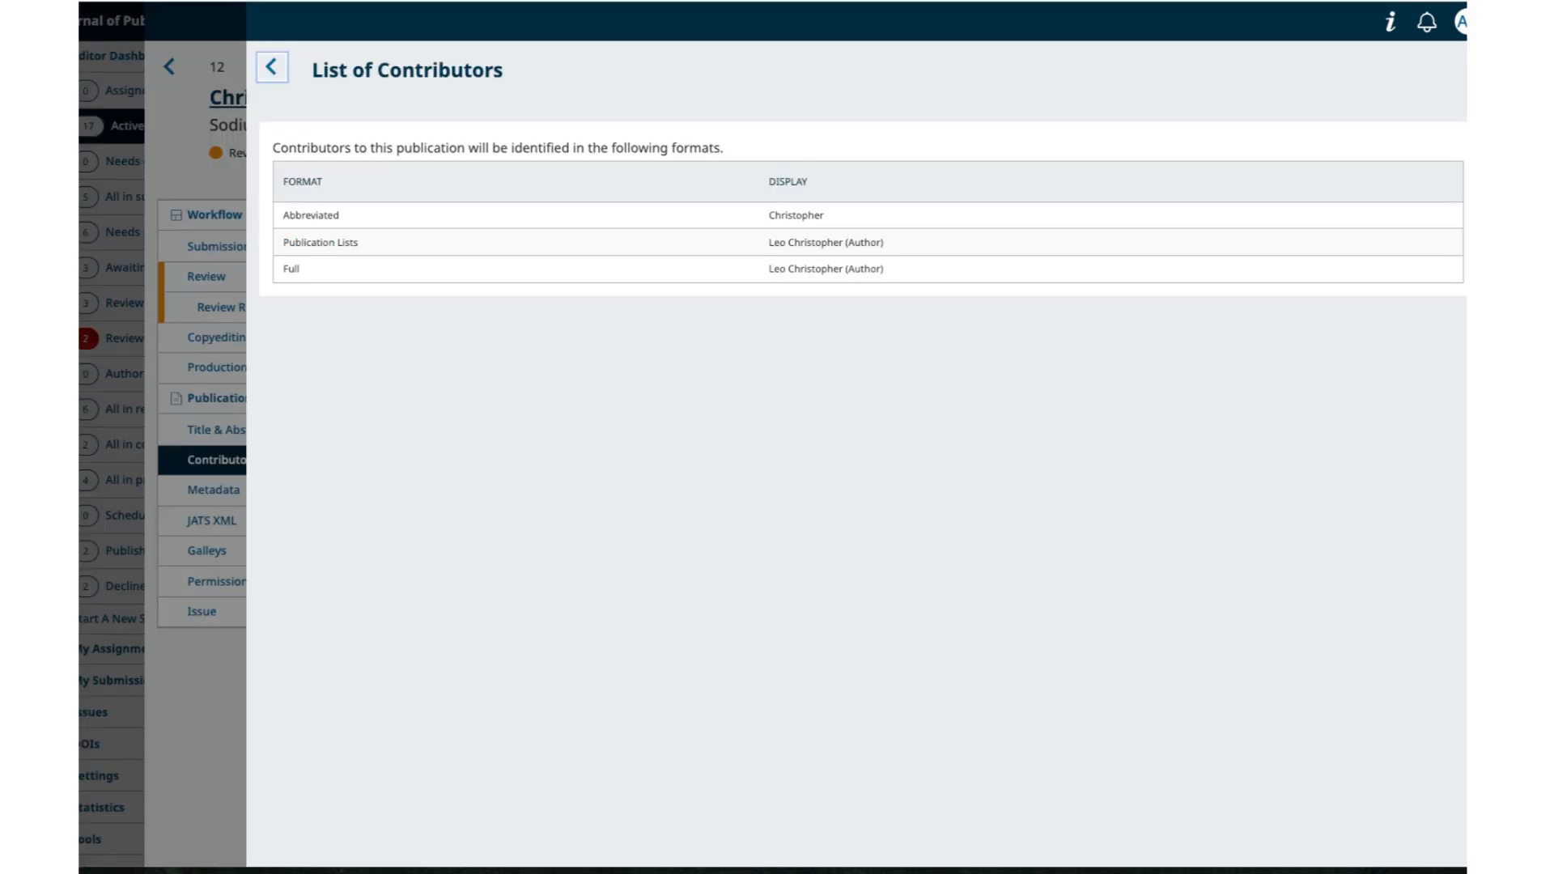
{"action": "left_click", "coordinate": [201, 530]}
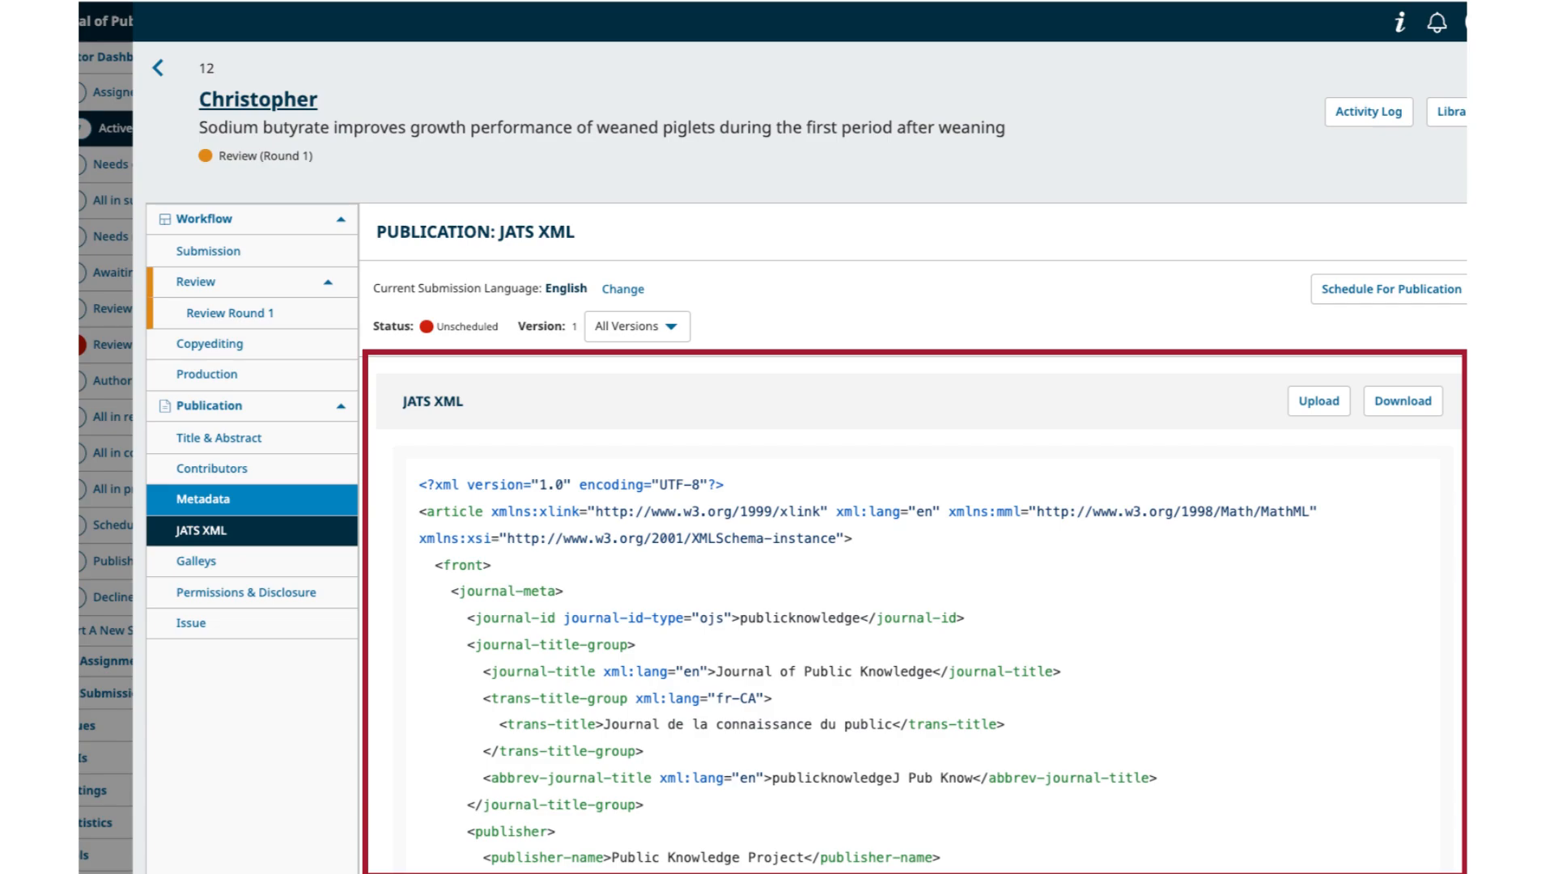